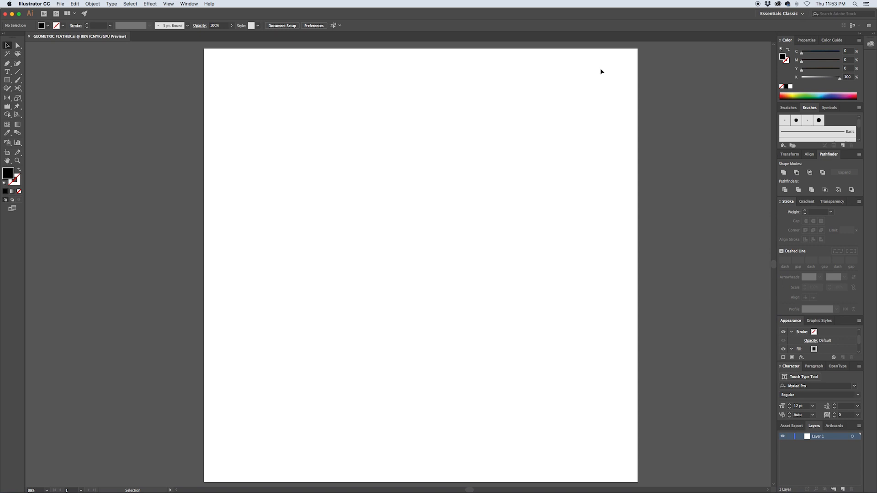
Show the rulers (Cmd+R) on the blank Geometric Feather document.
key(cmd+r)
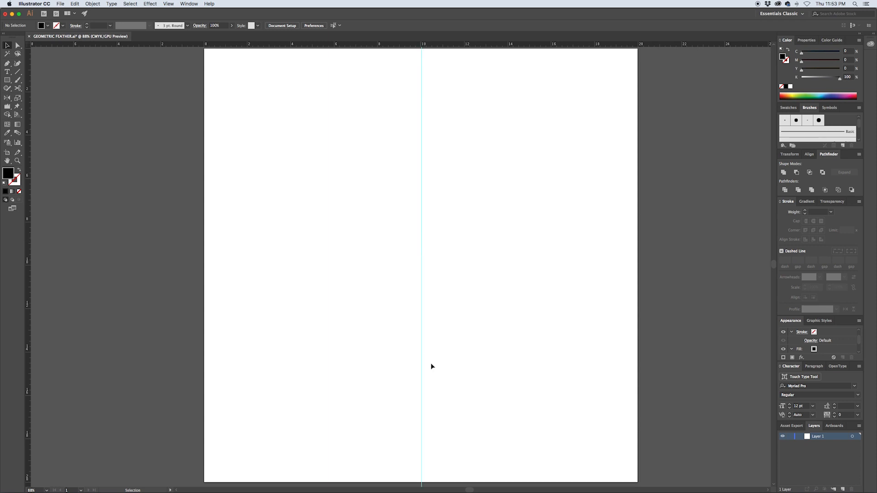
mouse_move(463, 386)
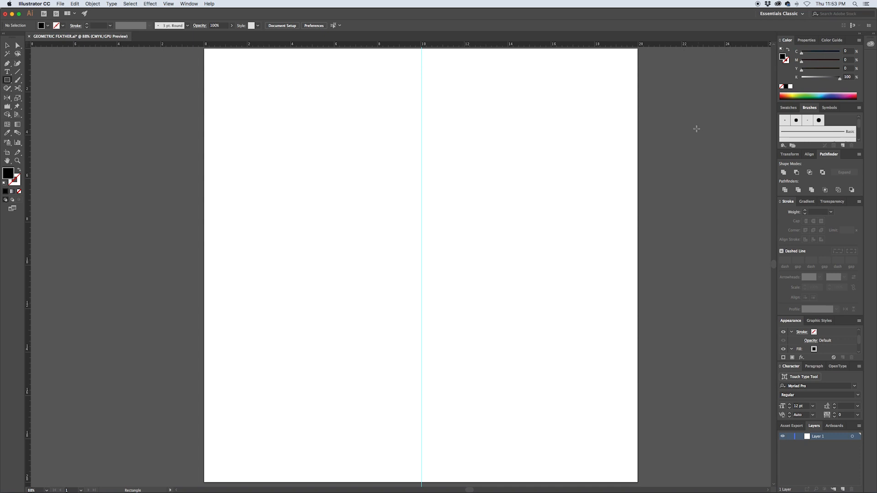
mouse_move(612, 60)
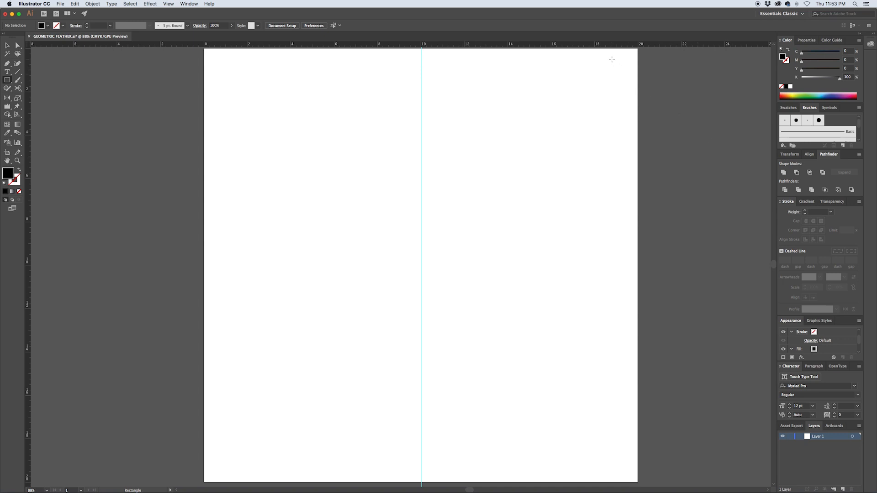
Draw a small black square top right and drop a duplicate below it.
drag(611, 59, 622, 80)
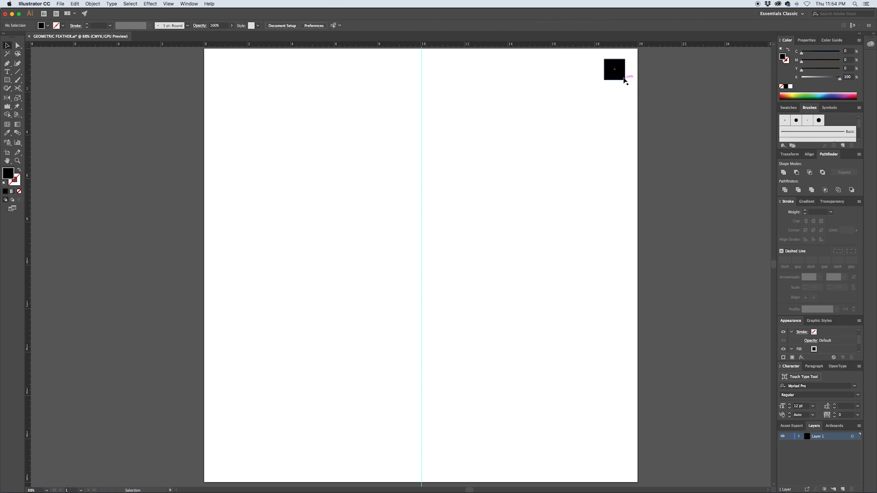
drag(614, 69, 614, 111)
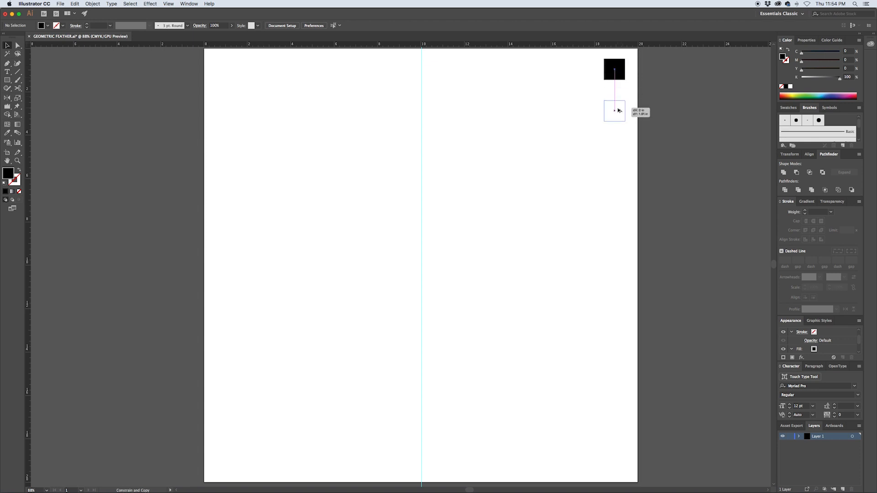
drag(614, 111, 614, 97)
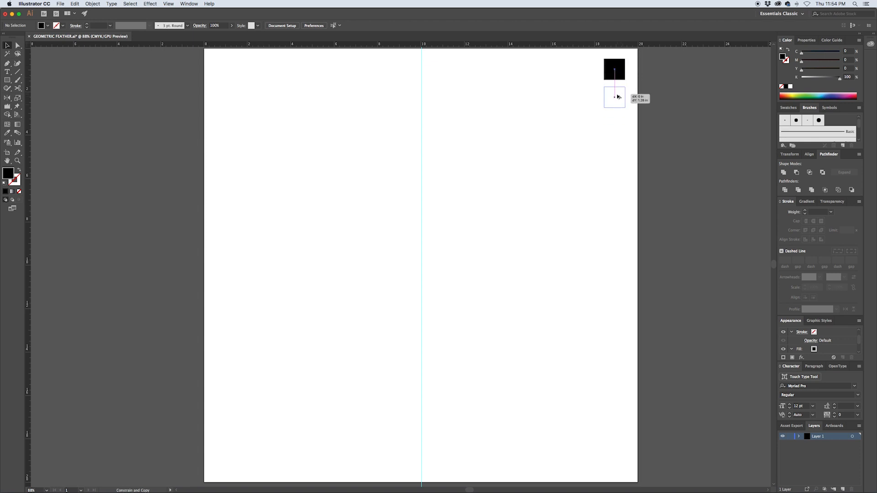
drag(604, 89, 624, 107)
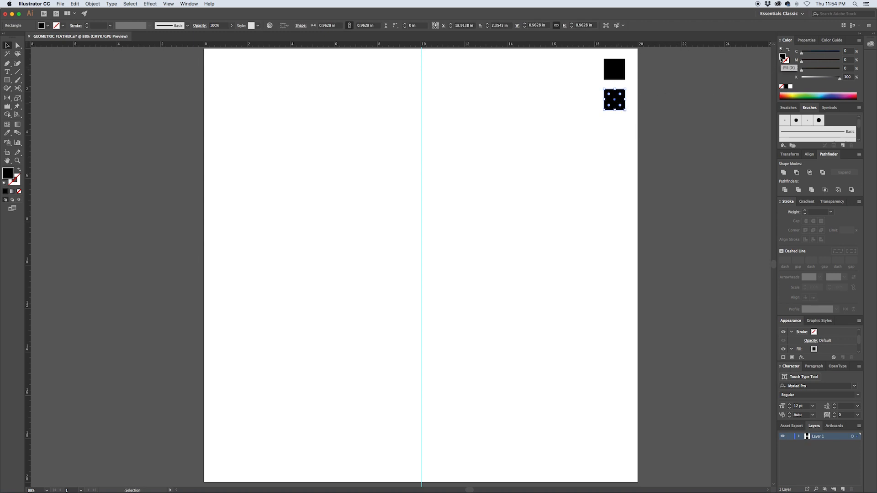
mouse_move(784, 50)
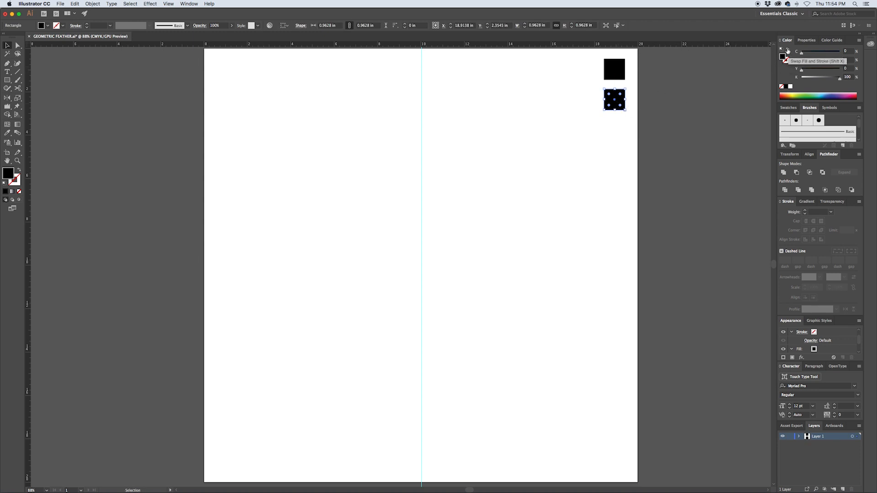
Turn the copy into an outline with a 15 pt stroke.
click(788, 50)
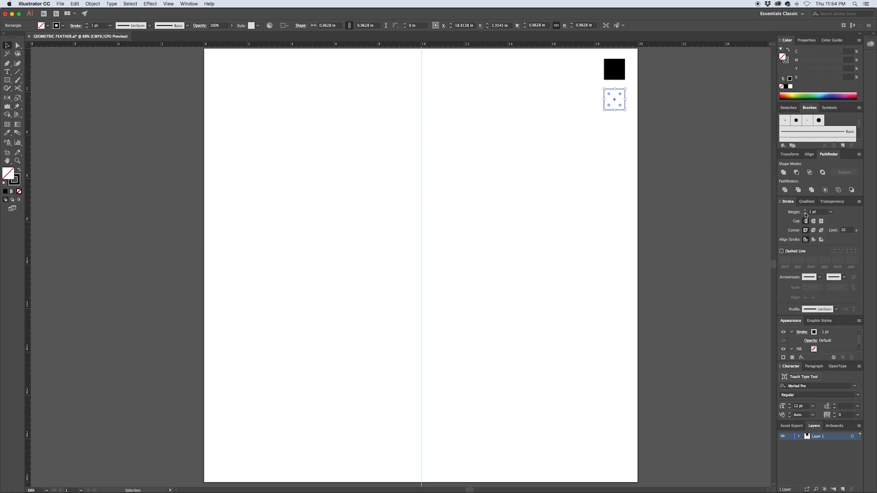
click(815, 211)
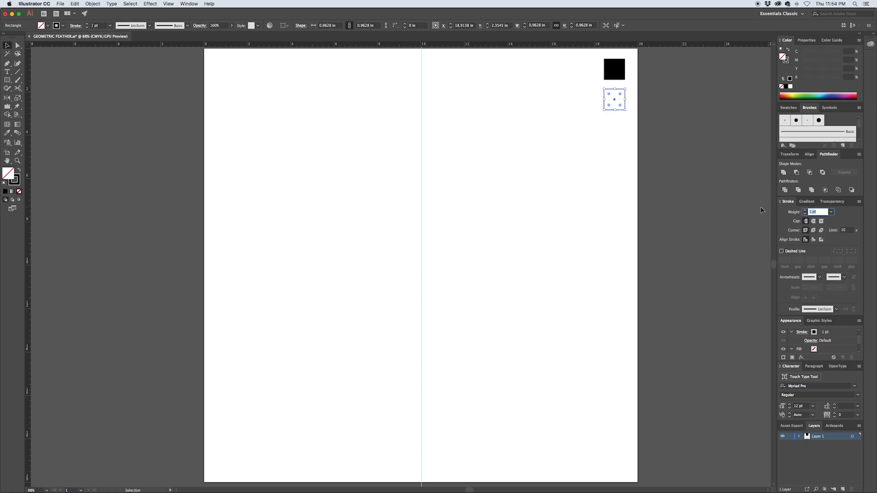
text(15 pt)
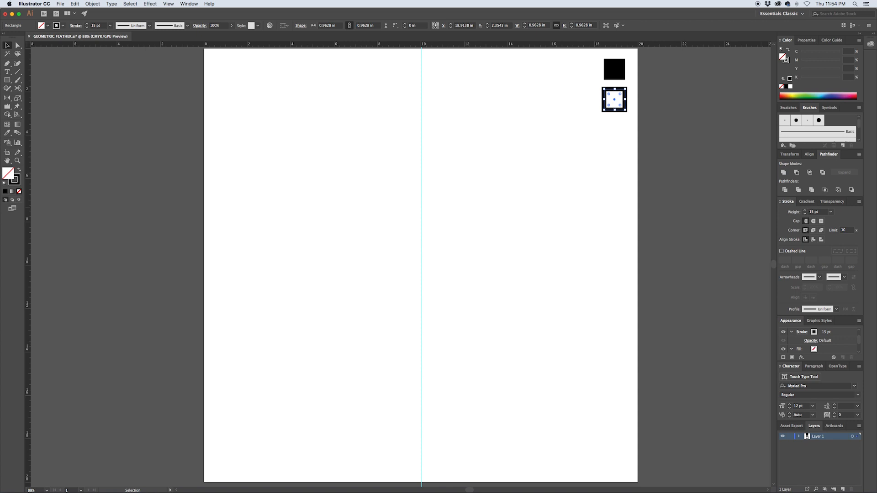
mouse_move(634, 168)
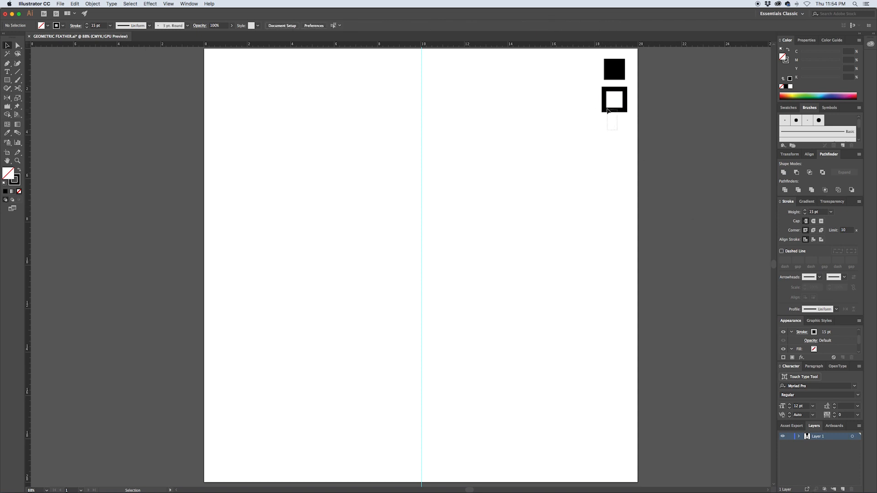
Add further outlined copies below with 10 pt and 5 pt strokes.
click(614, 99)
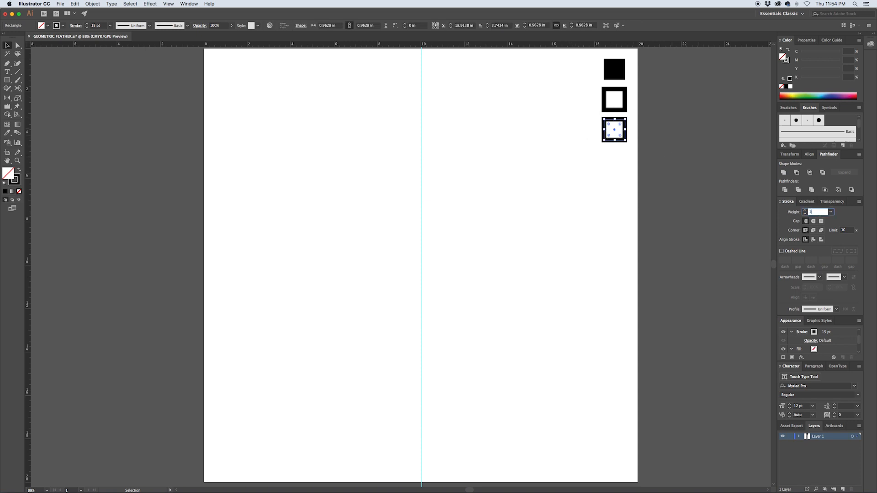
text(10 pt)
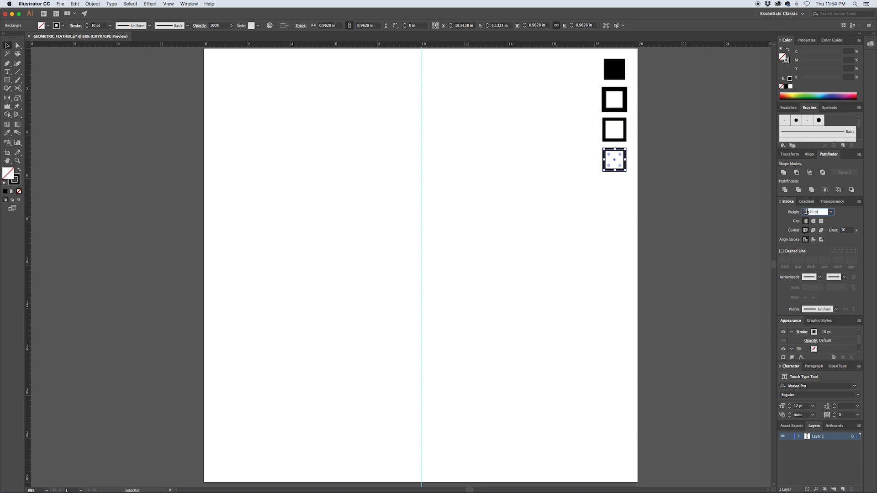
text(5 pt)
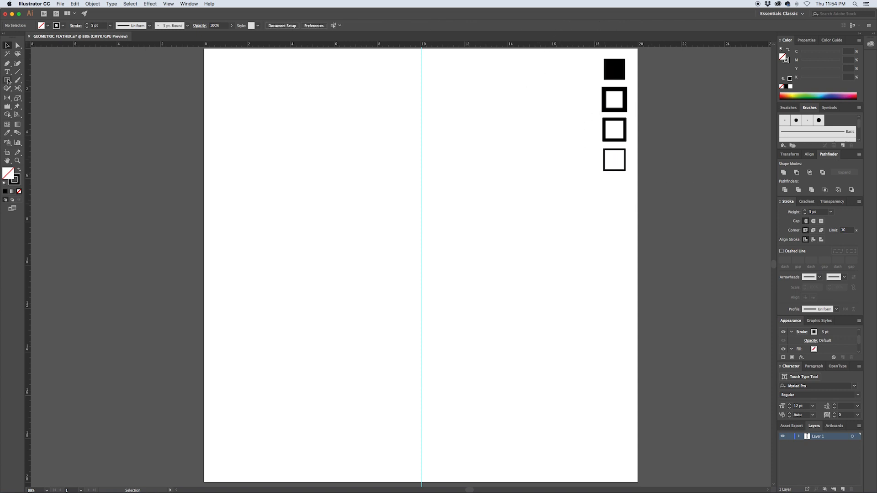
drag(423, 209, 485, 305)
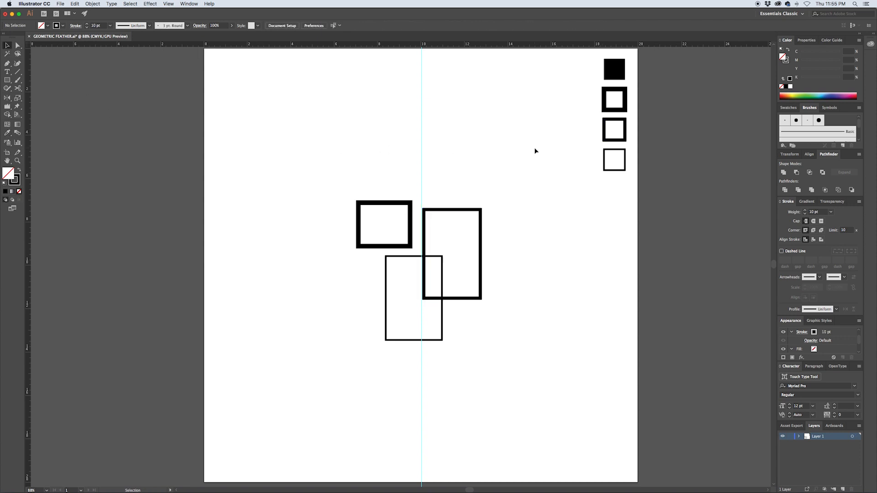
drag(425, 327, 469, 379)
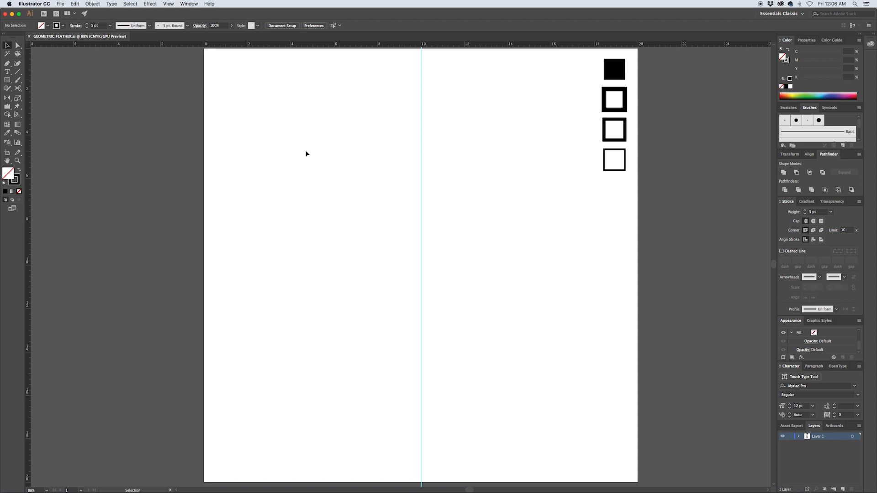
Shape a tall 15 pt outlined ellipse into a leaf with its widest point lowered.
click(9, 79)
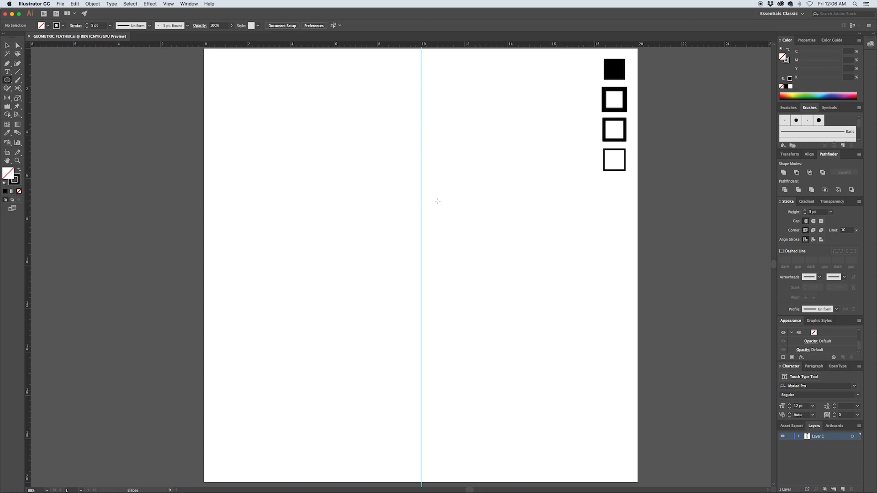
mouse_move(433, 266)
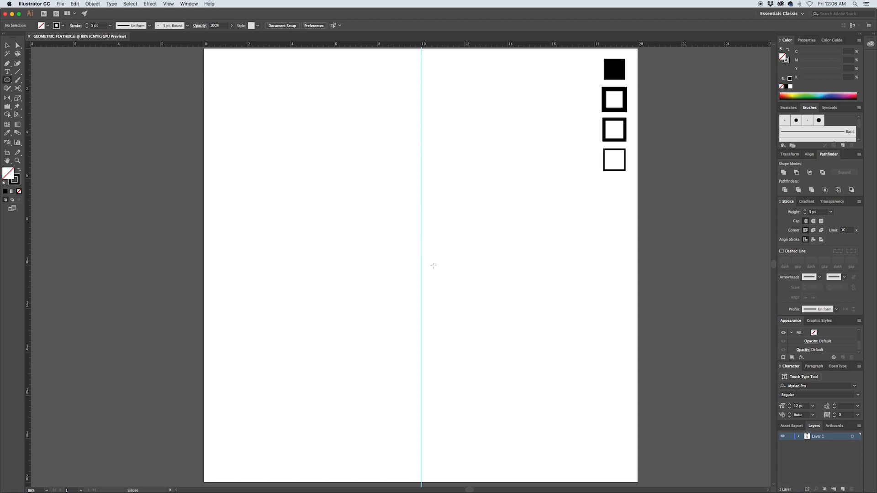
mouse_move(420, 259)
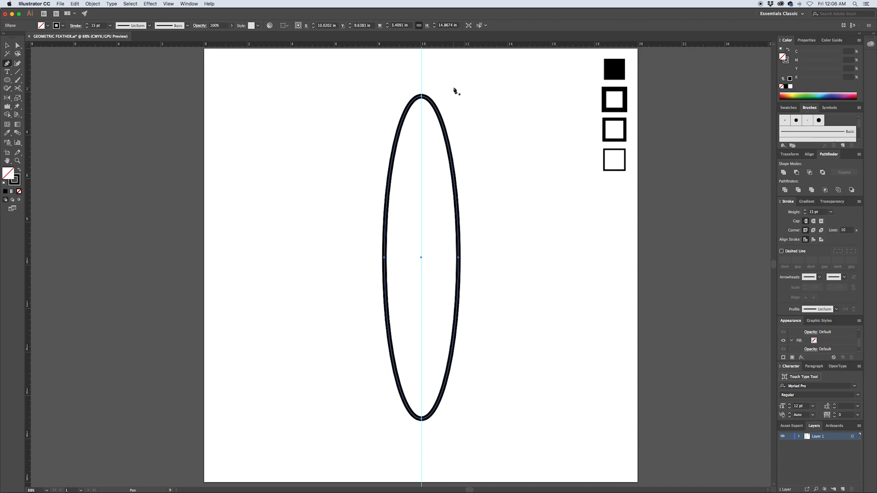
mouse_move(430, 79)
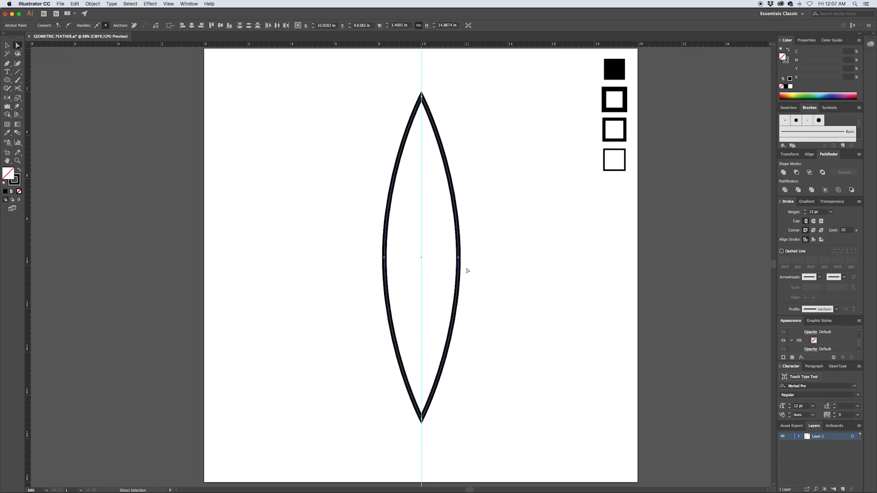
drag(459, 257, 458, 271)
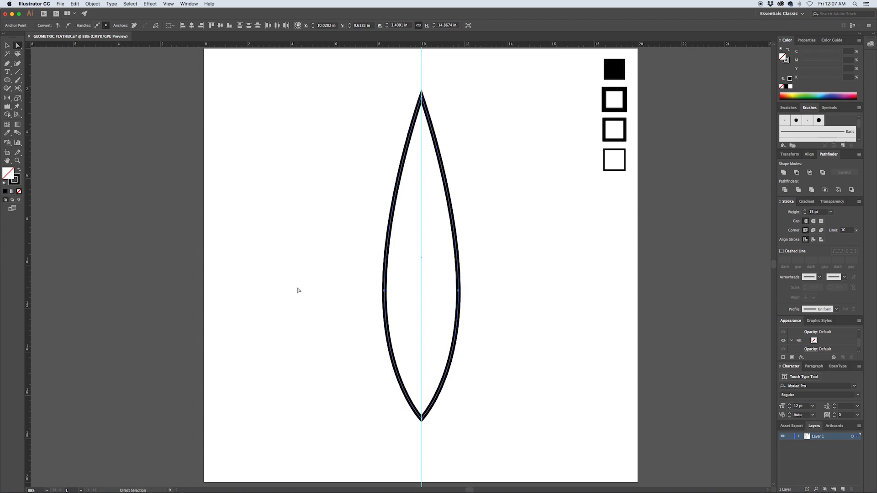
click(298, 290)
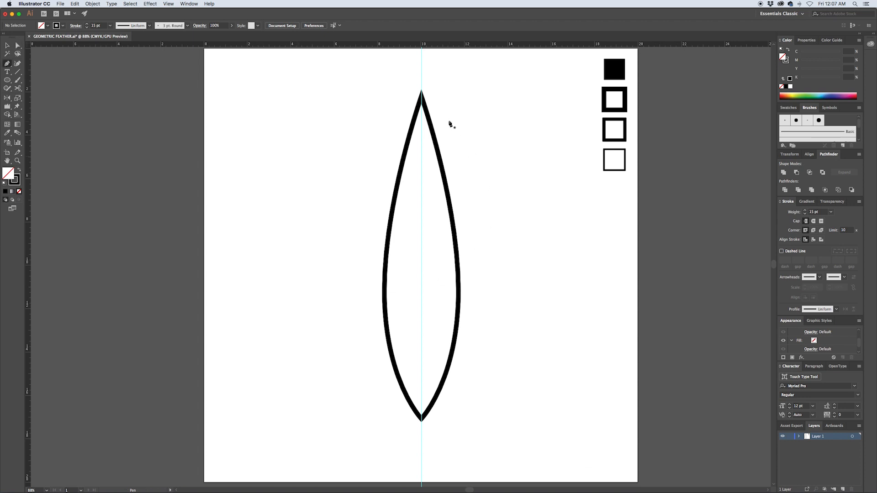
Draw a straight 15 pt quill line from the leaf tip past its base with round caps.
click(421, 94)
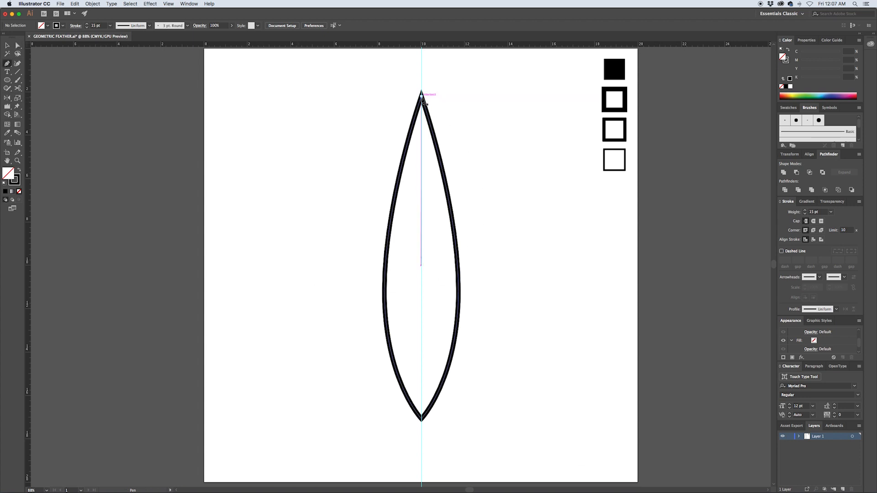
click(421, 95)
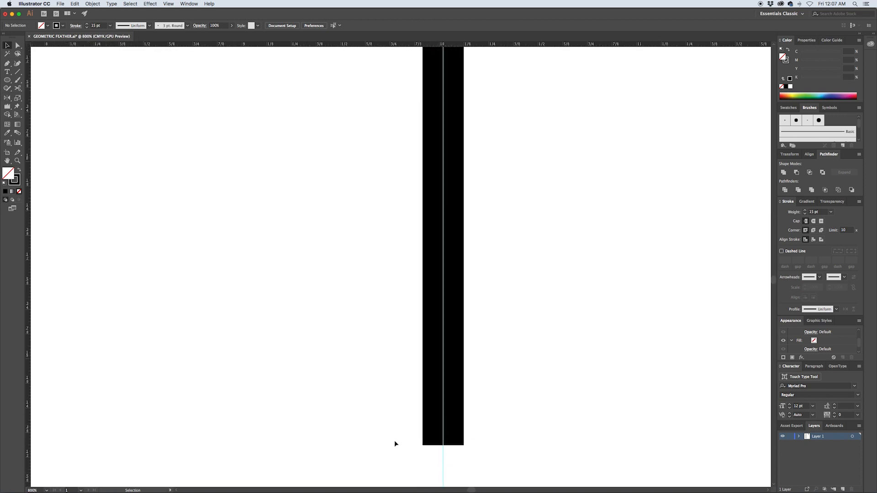
mouse_move(532, 384)
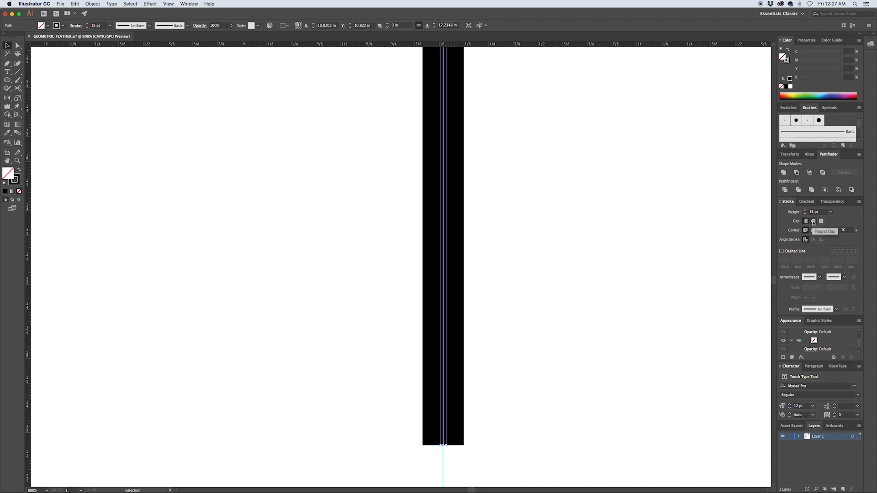
click(813, 221)
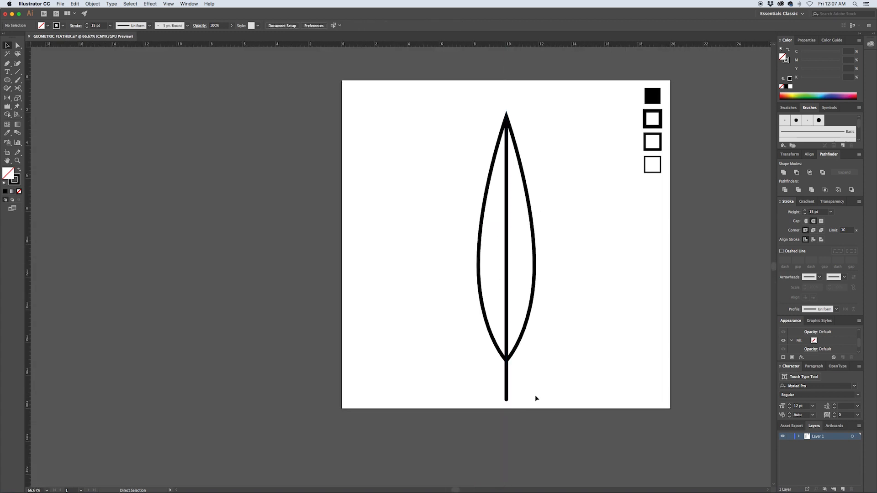
click(506, 263)
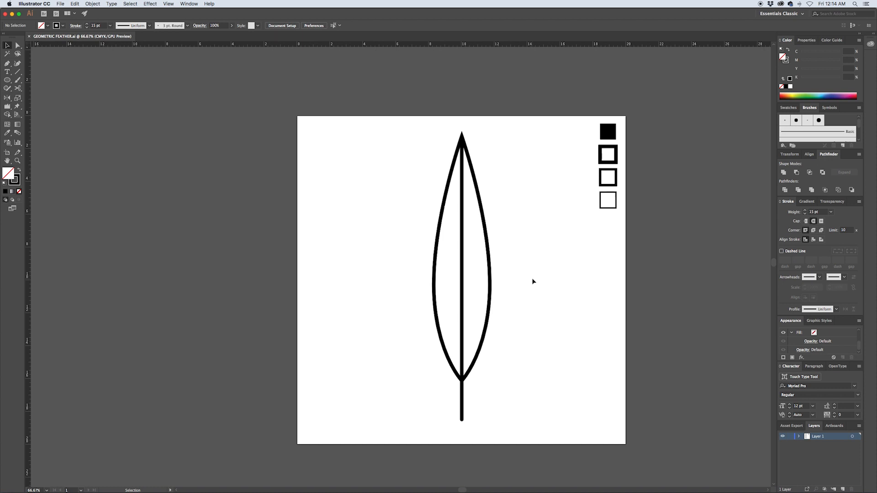
mouse_move(534, 259)
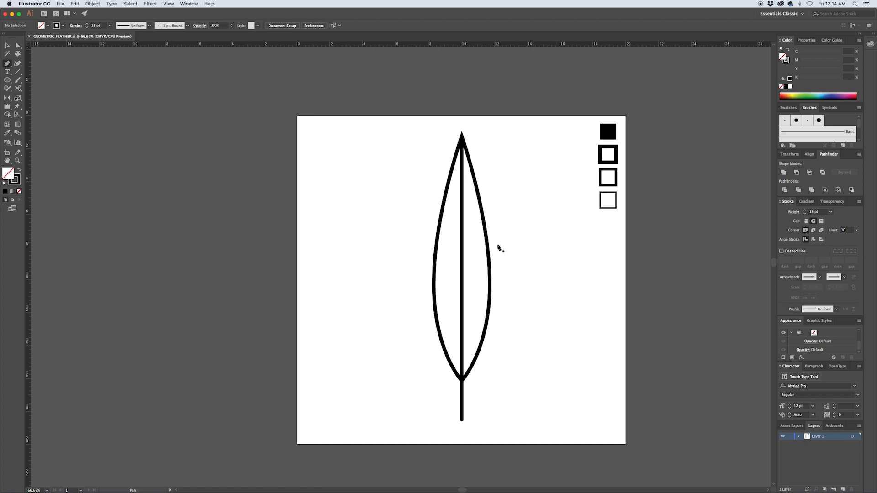
mouse_move(461, 282)
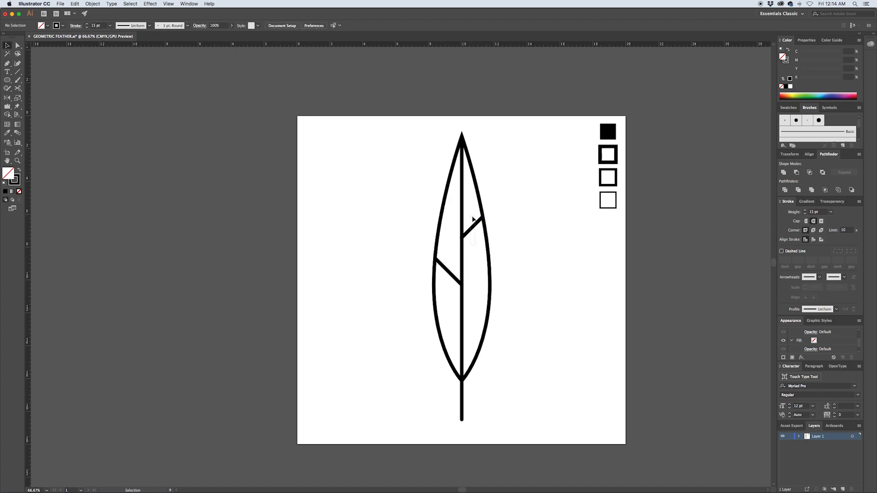
Finish the second diagonal barb line from the quill to the outline.
click(475, 224)
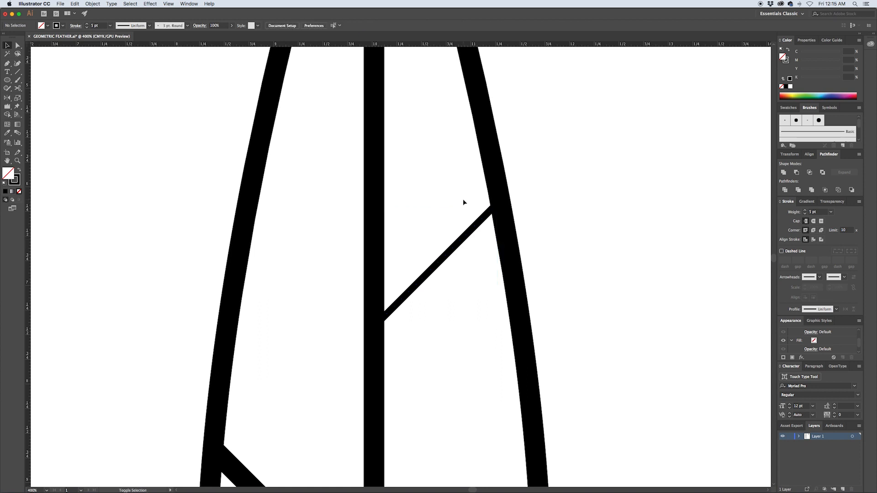
Select the upper-right barb line to thin its stroke.
click(463, 238)
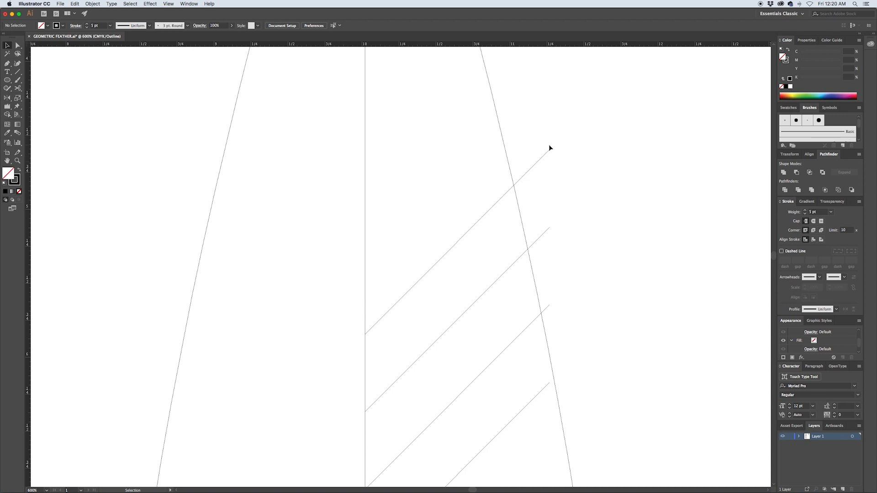
mouse_move(550, 148)
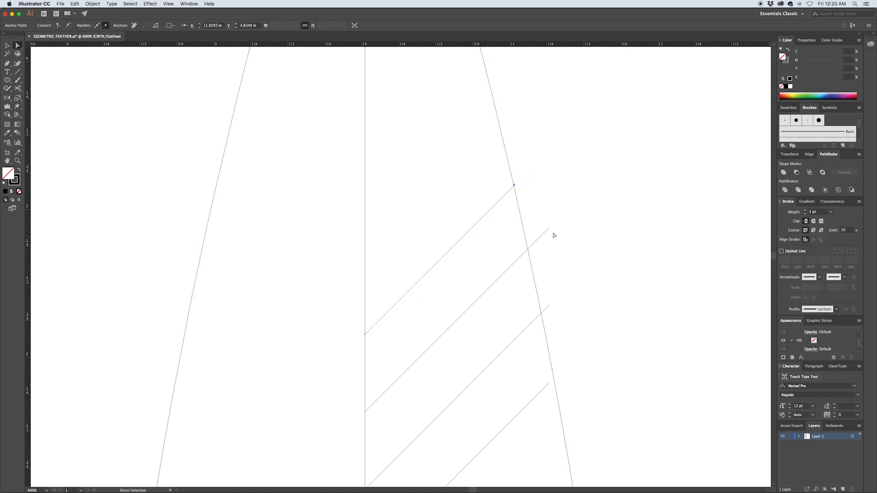
Snap the top three diagonals' end anchors onto the feather's right edge.
drag(365, 409, 529, 250)
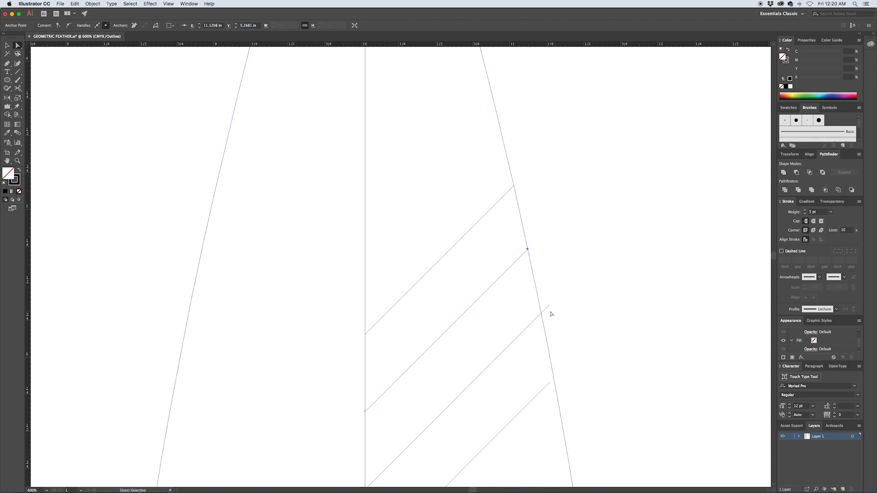
drag(527, 250, 542, 314)
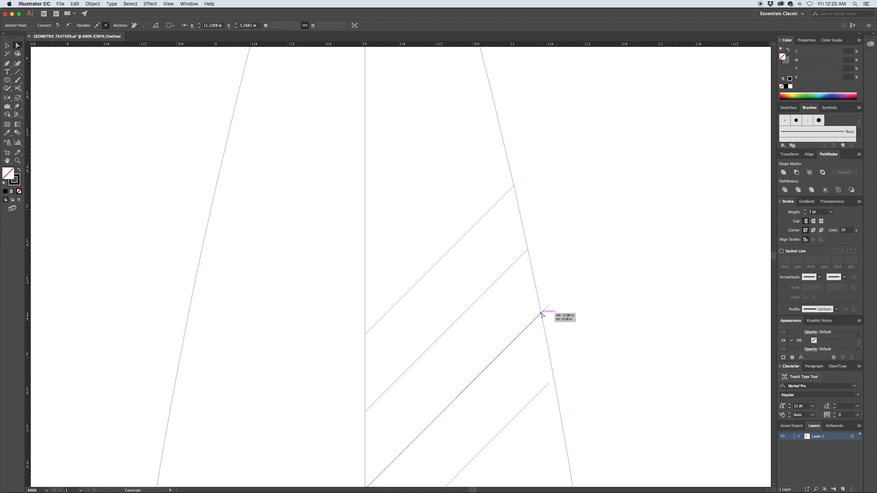
drag(542, 314, 553, 380)
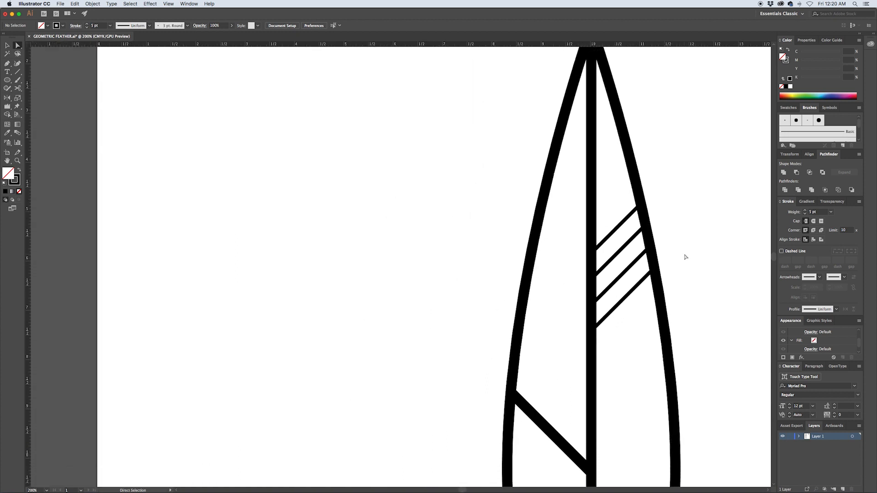
mouse_move(740, 290)
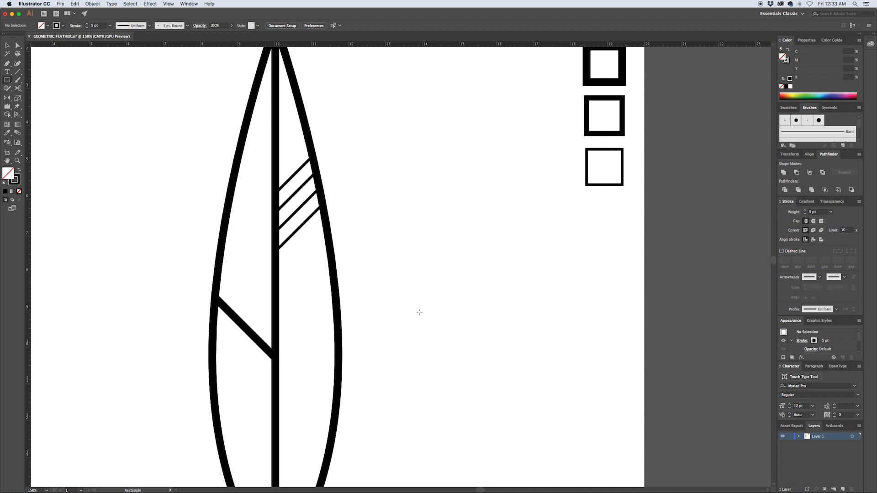
Draw a small square beside the feather.
drag(396, 280, 416, 296)
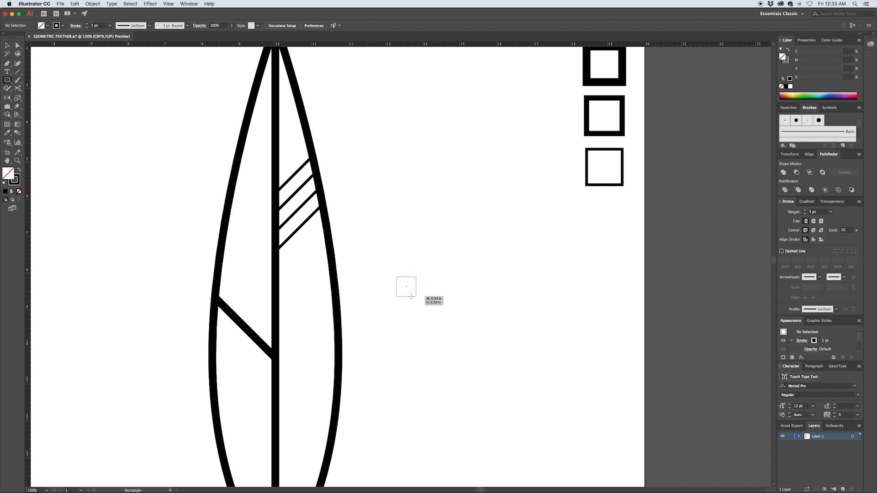
drag(396, 280, 419, 306)
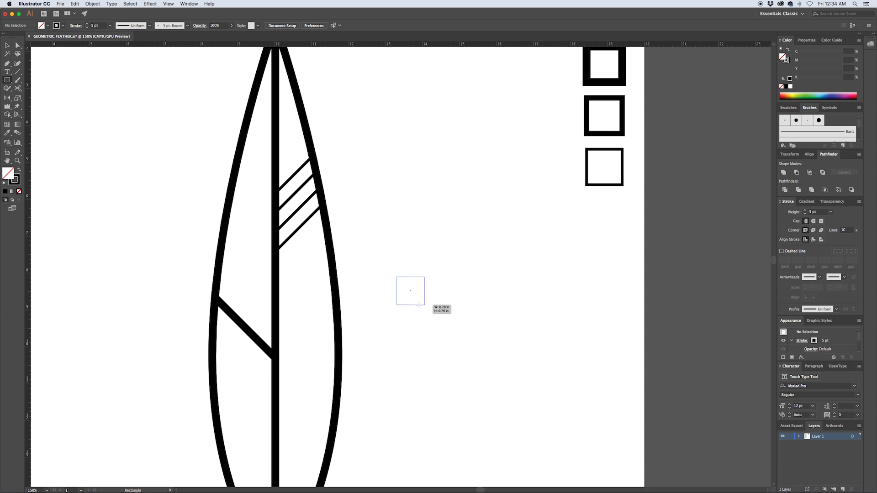
drag(398, 276, 423, 306)
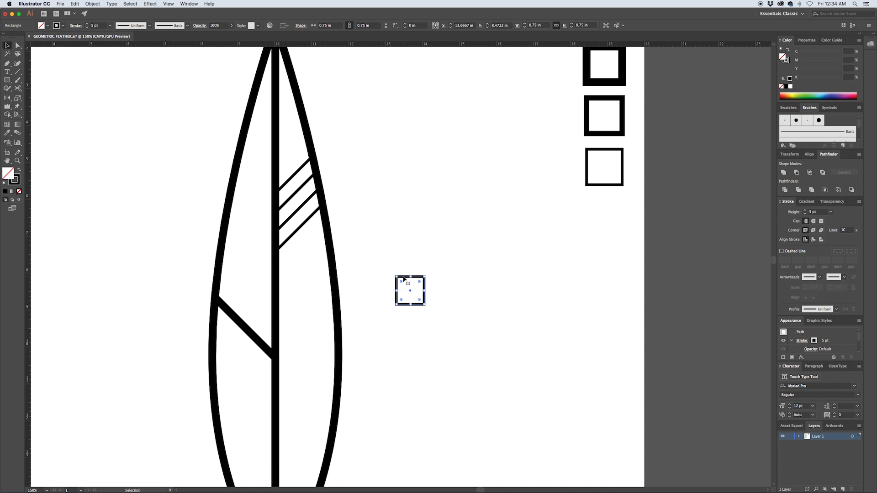
Copy the square rightward into a row of six and select them all.
drag(410, 291, 459, 305)
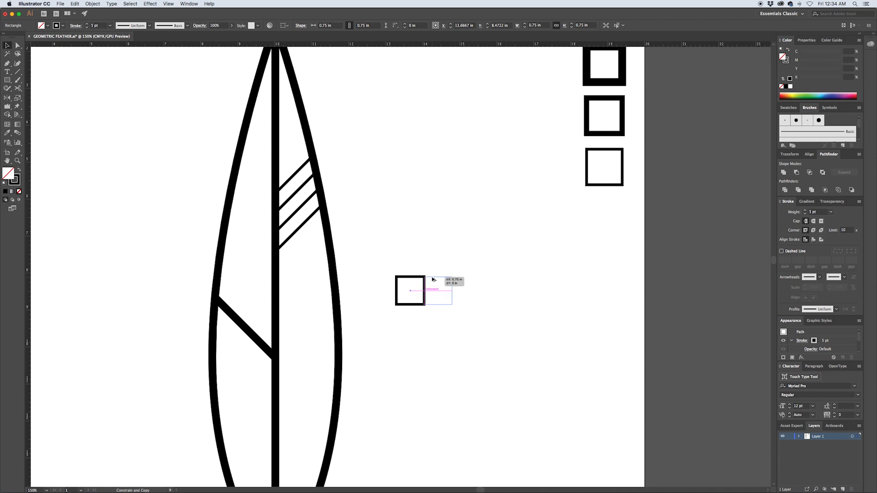
mouse_move(437, 280)
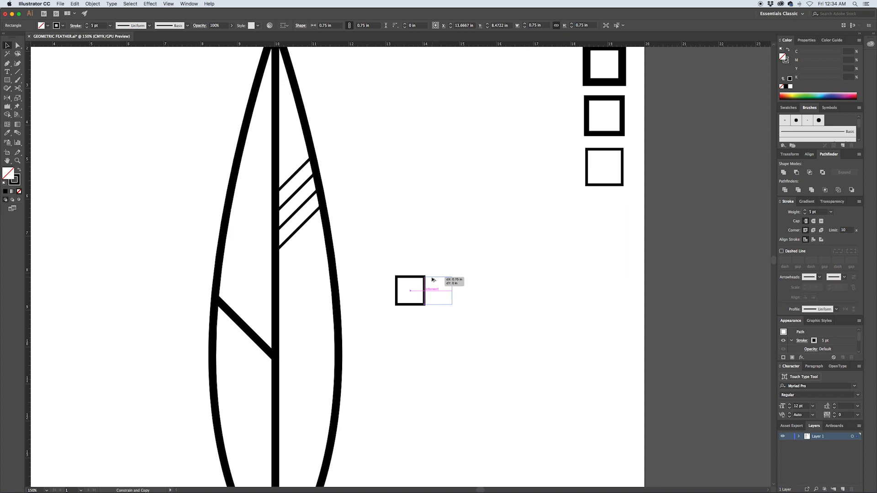
drag(410, 291, 440, 290)
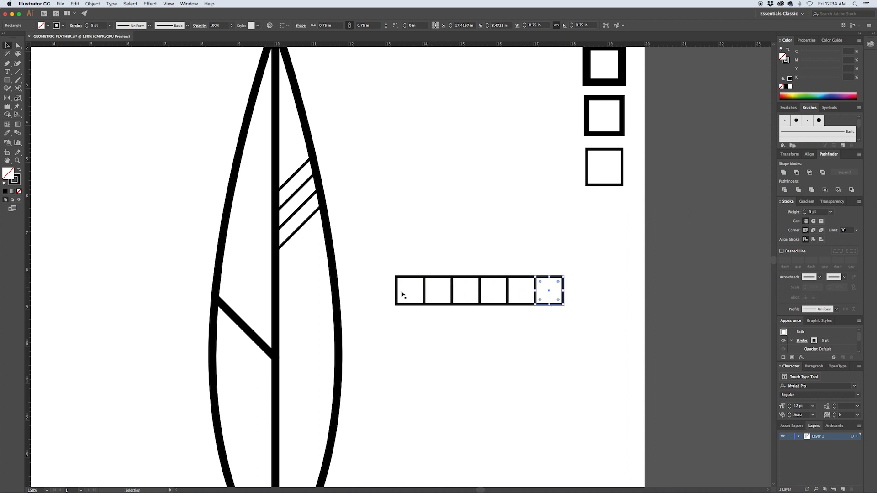
click(385, 300)
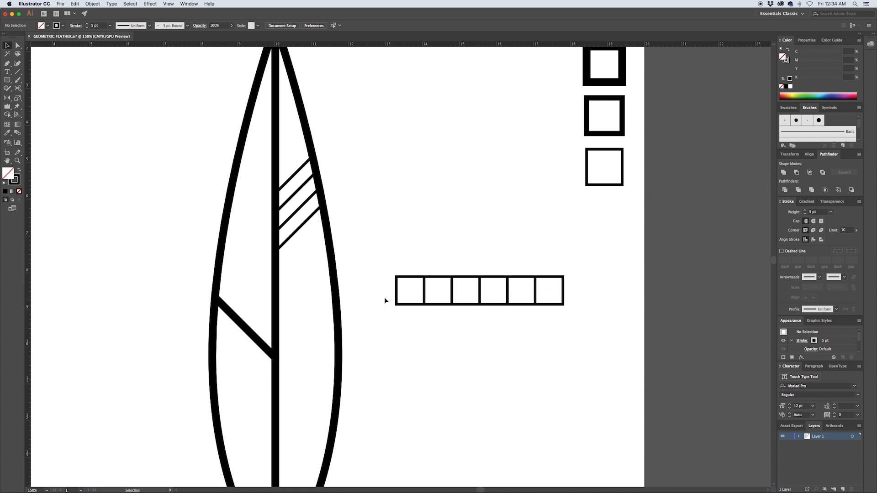
drag(384, 300, 584, 326)
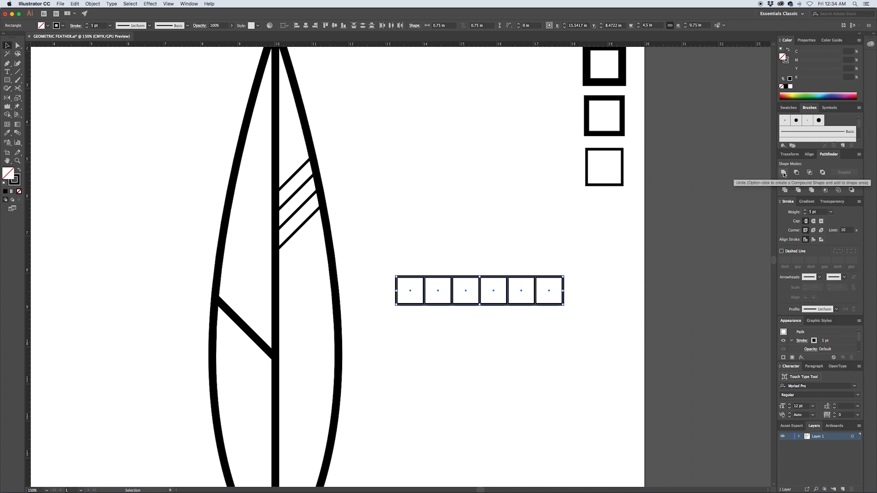
Unite the six squares in Pathfinder and pull a point into a zigzag tooth.
click(784, 172)
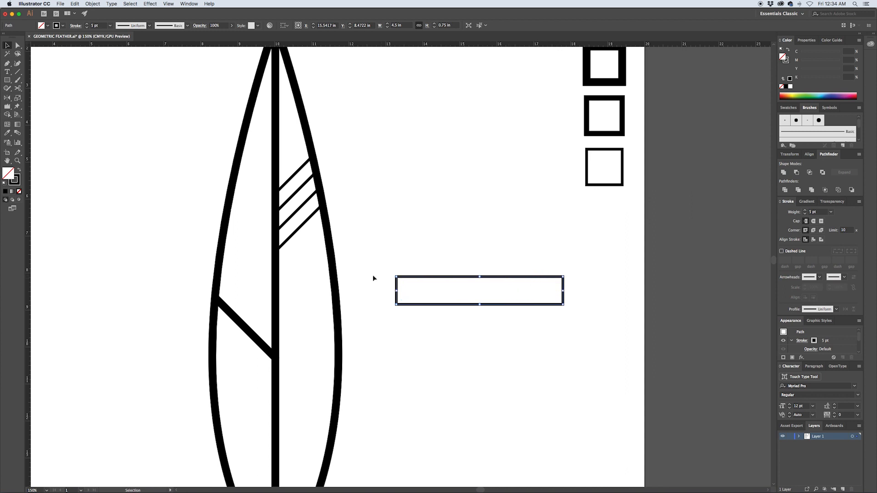
mouse_move(397, 272)
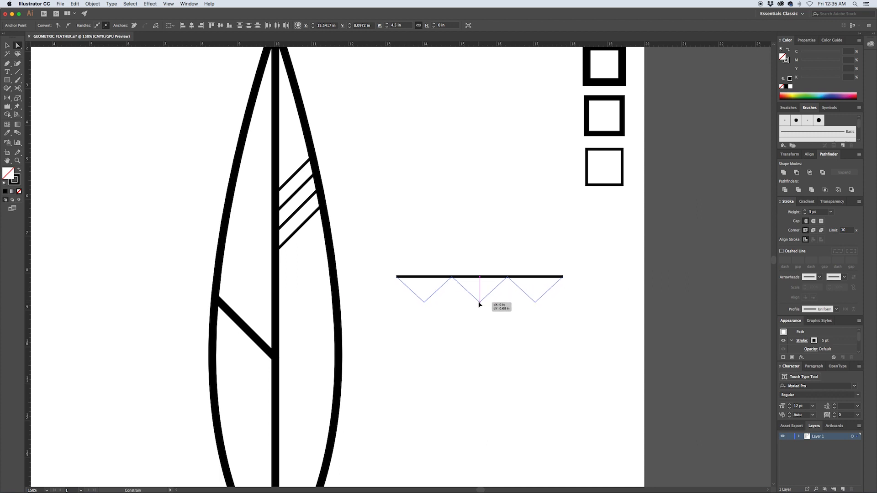
drag(480, 306, 479, 302)
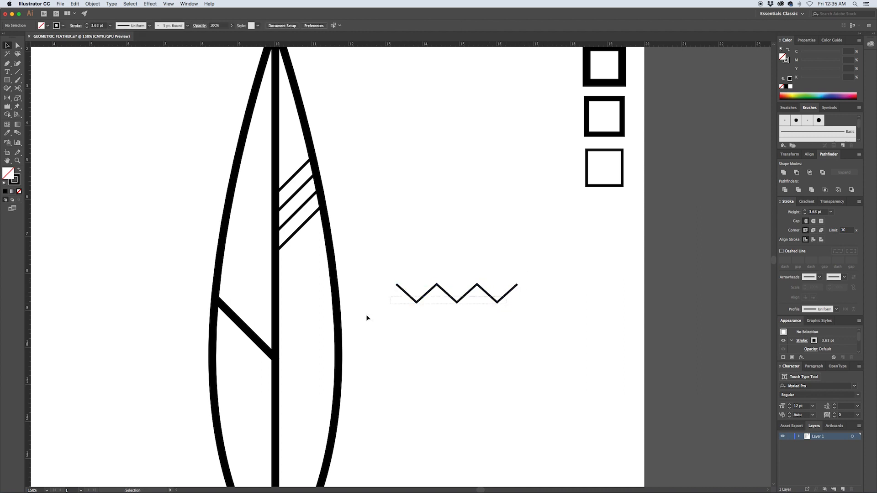
Move the zigzag into the feather's right half and add a copy lower down.
drag(456, 292, 355, 282)
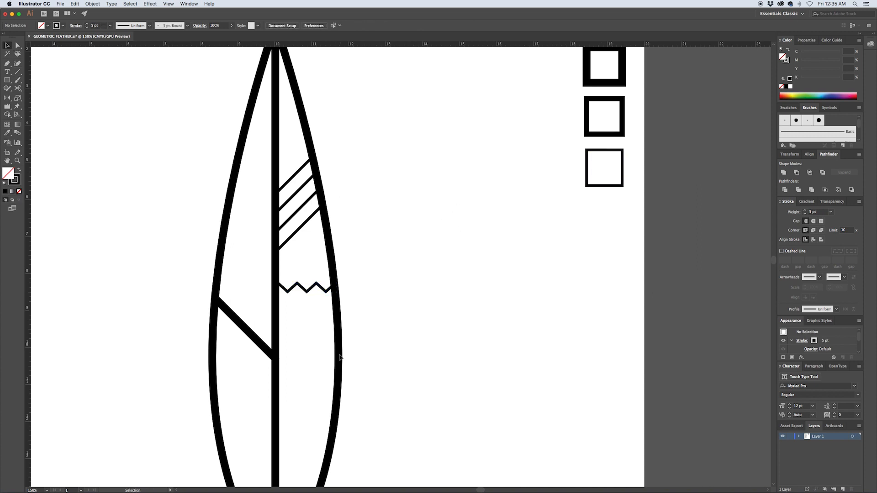
drag(305, 279, 308, 316)
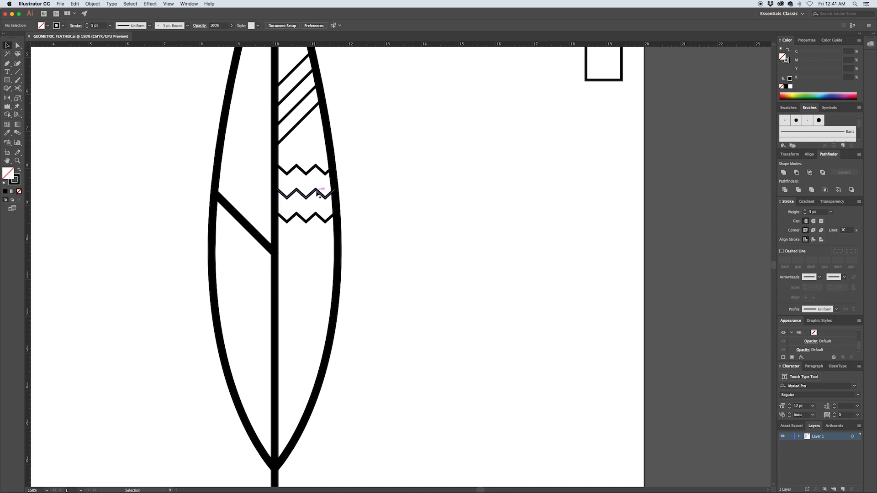
Align the copied middle zigzag between the other two, stacking three zigzags in the right half.
drag(305, 193, 486, 260)
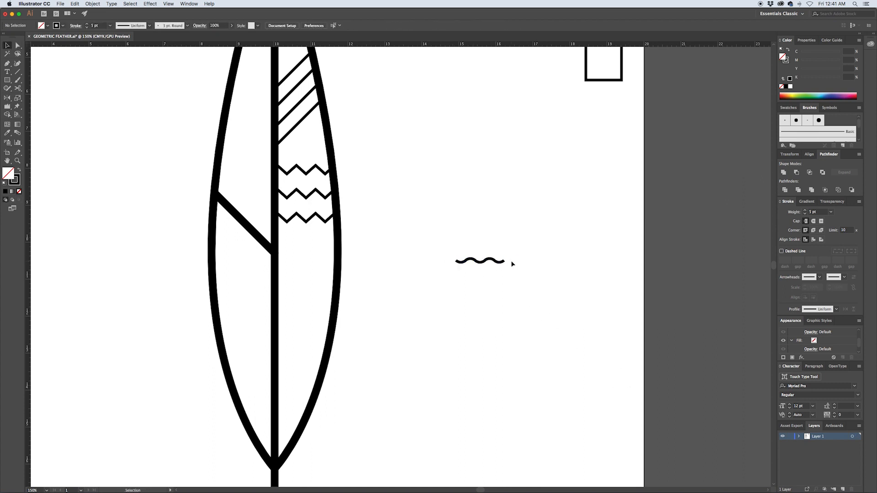
click(480, 262)
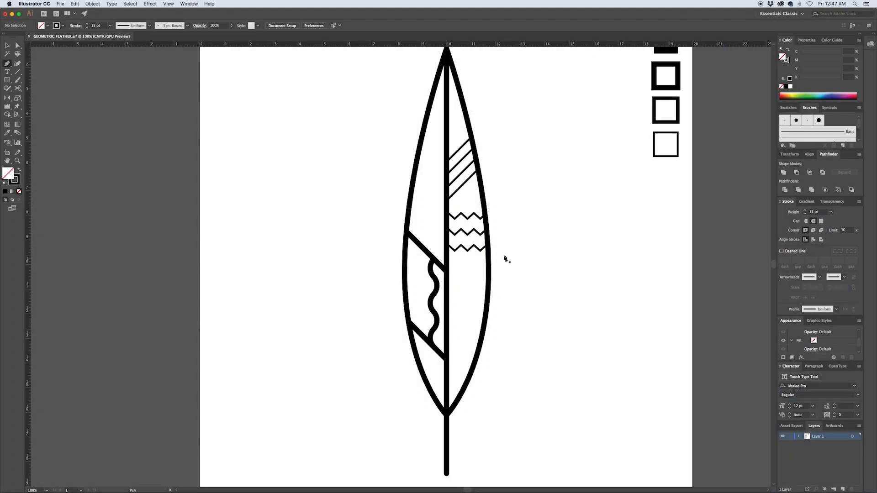
mouse_move(469, 247)
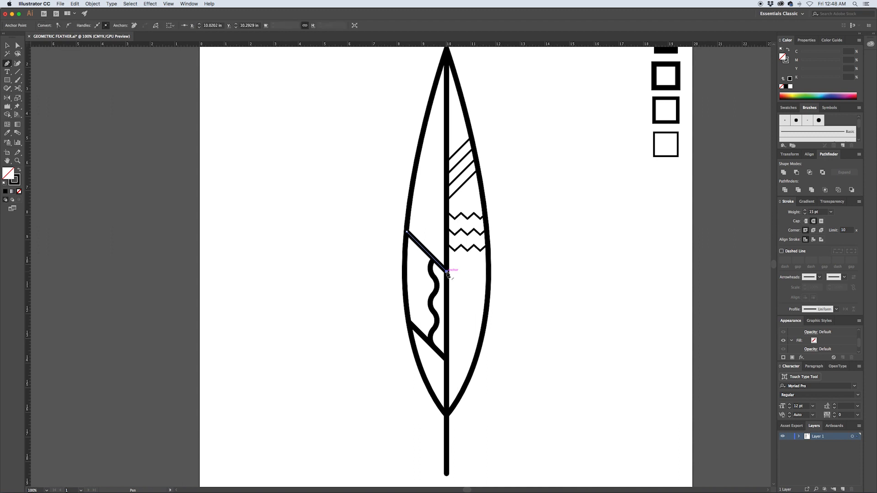
Snap the left diagonal's endpoint onto the feather's central shaft.
drag(447, 274, 478, 274)
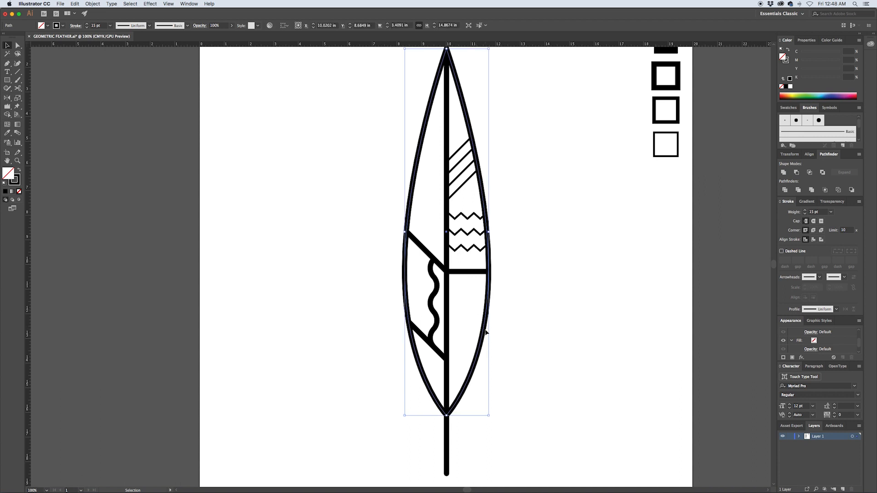
Start an Offset Path on the feather outline with live Preview enabled.
click(94, 4)
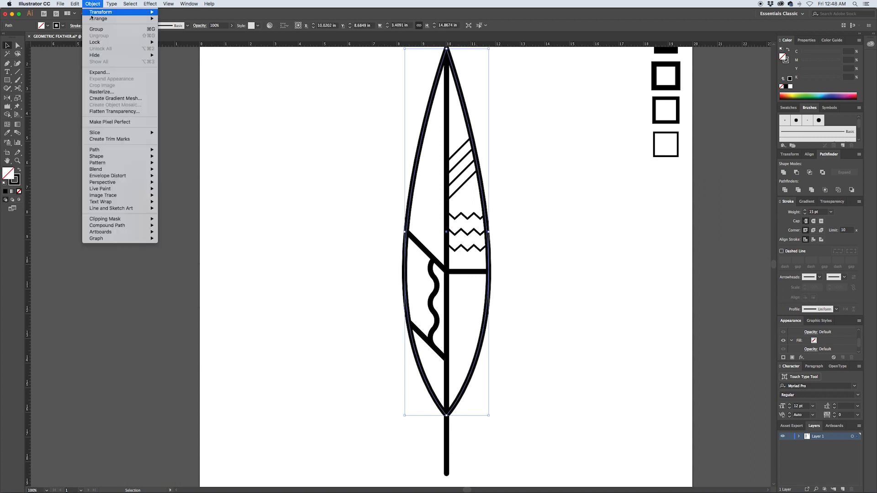
mouse_move(94, 149)
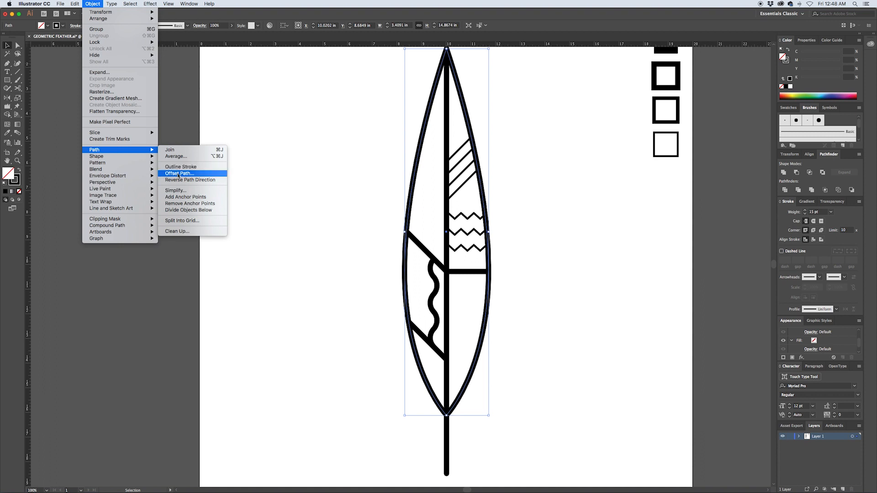
click(179, 173)
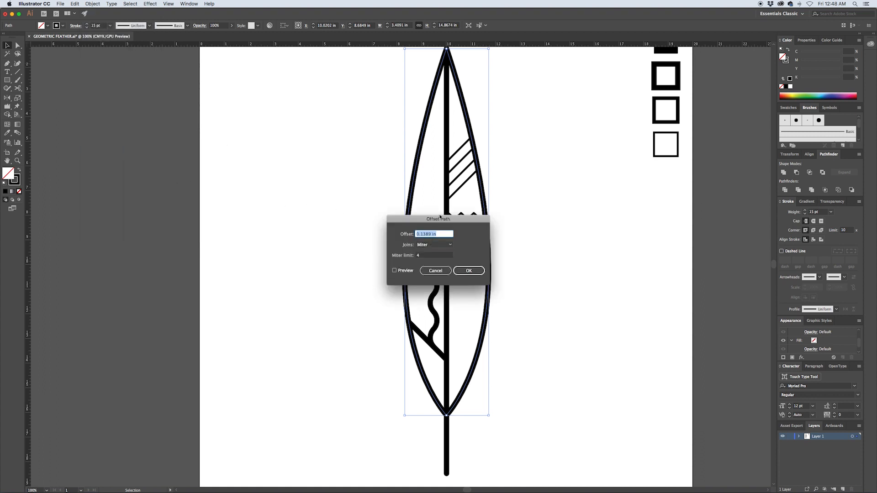
drag(438, 218, 325, 205)
text(-0.1389)
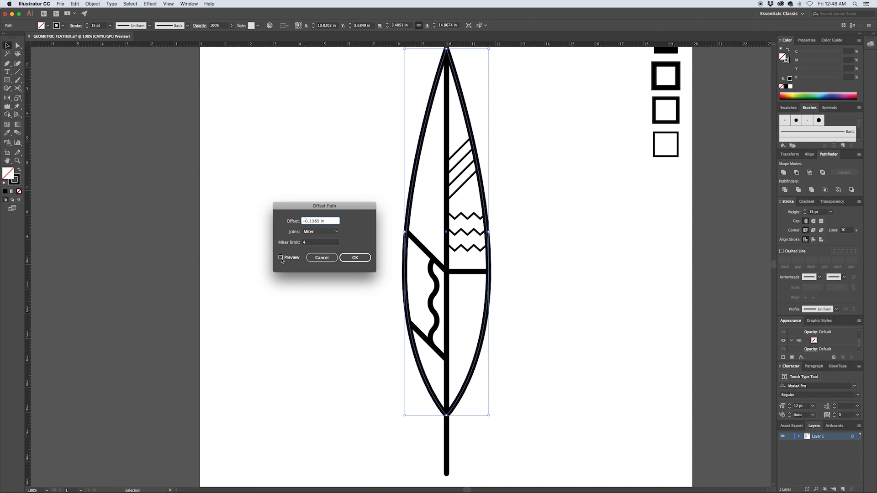
click(281, 257)
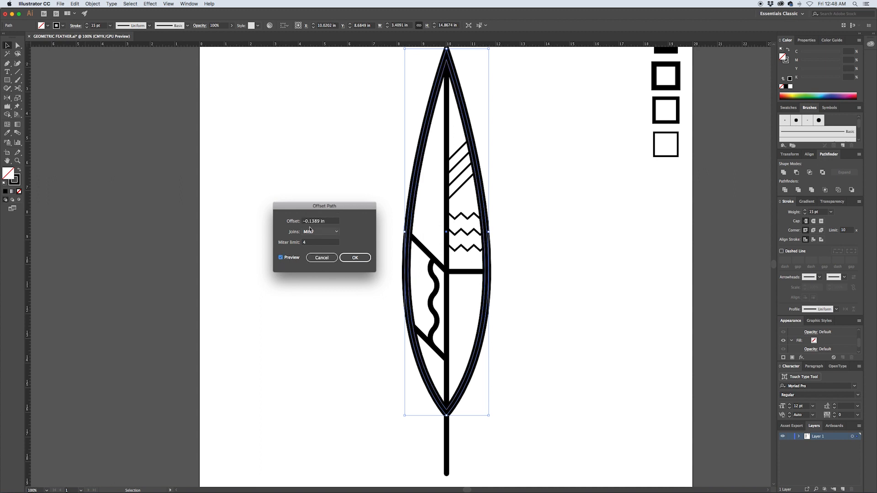
Set the offset to -0.45 in and confirm, creating an inset copy of the outline.
click(320, 220)
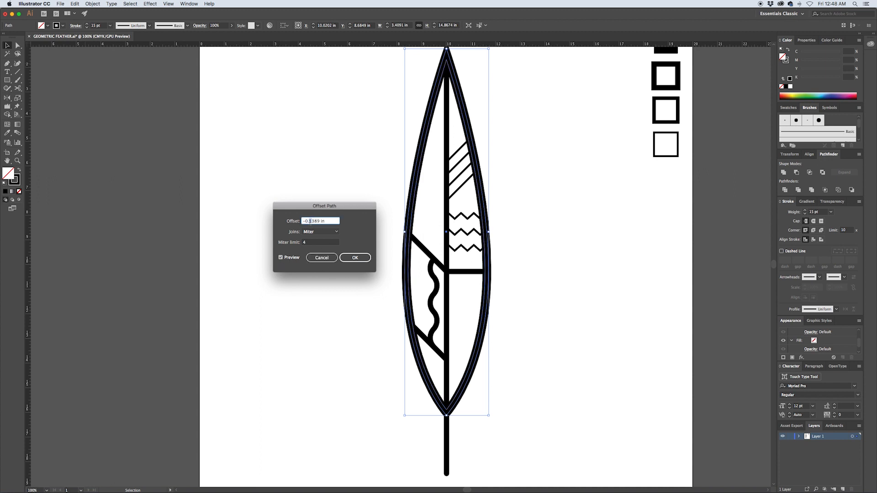
text(-0.2589 in)
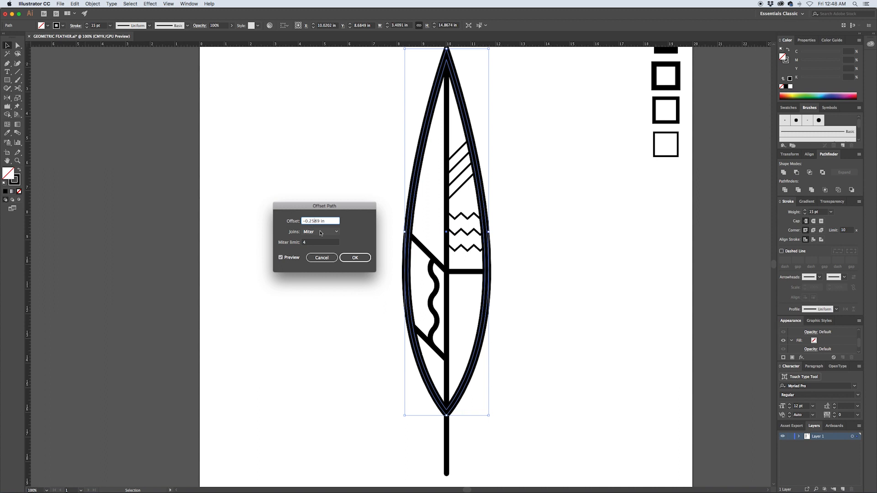
text(-0.25 in)
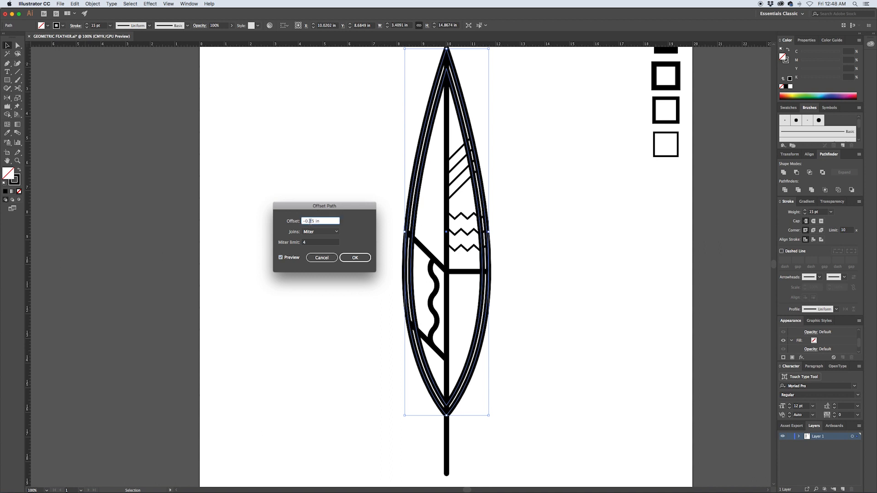
text(-0.45 in)
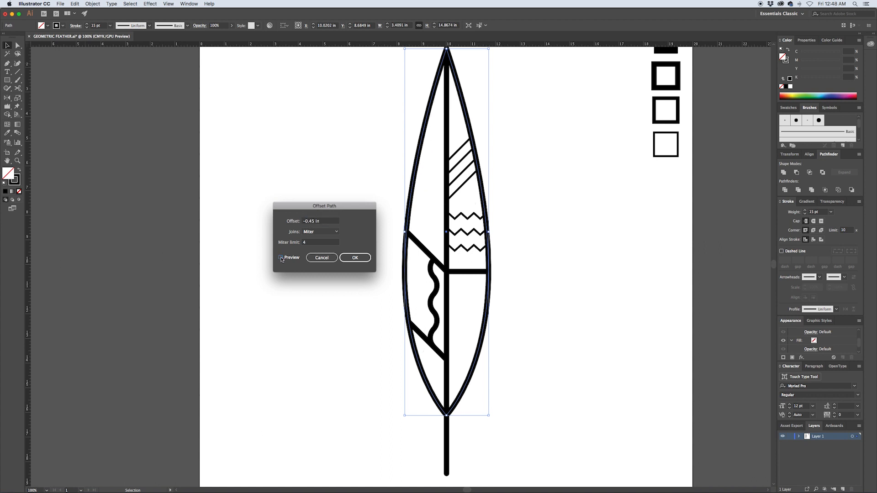
click(282, 258)
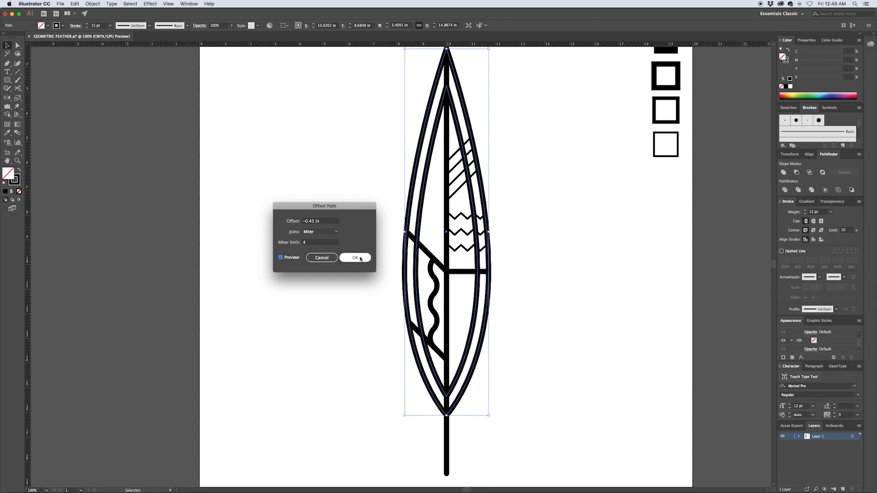
click(356, 258)
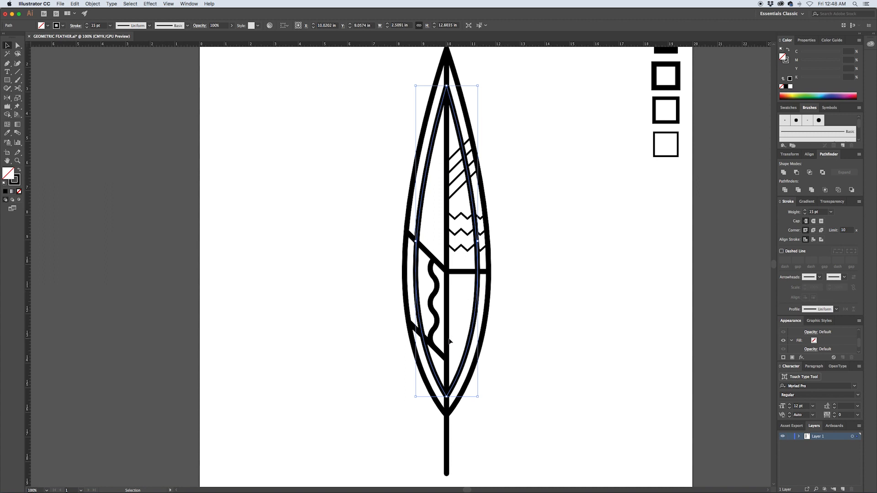
mouse_move(452, 341)
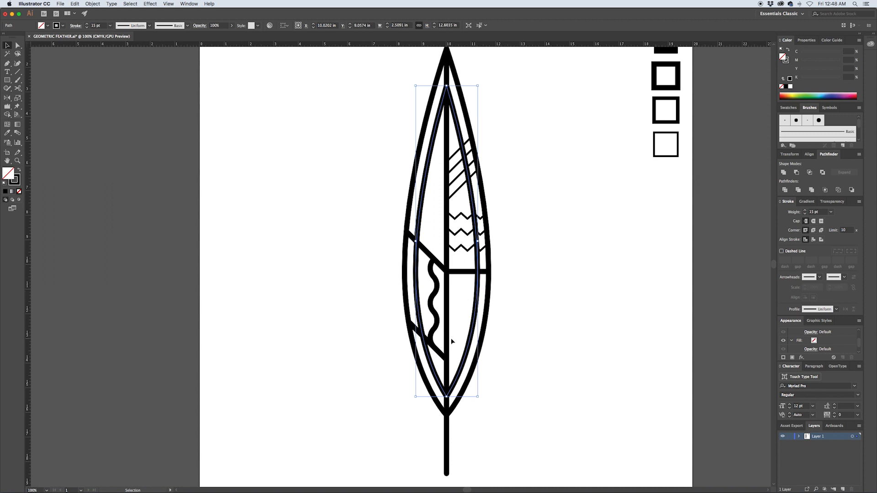
Offset the inner outline inward again, giving a third concentric feather outline.
click(92, 4)
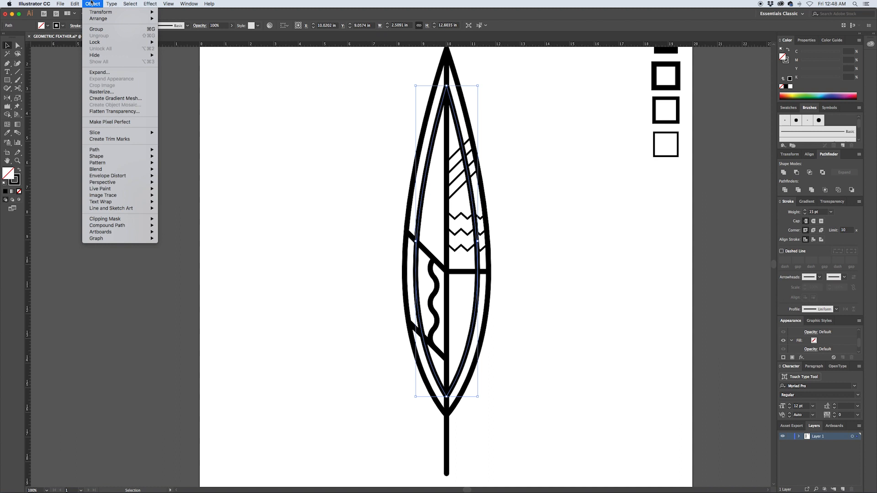
mouse_move(116, 148)
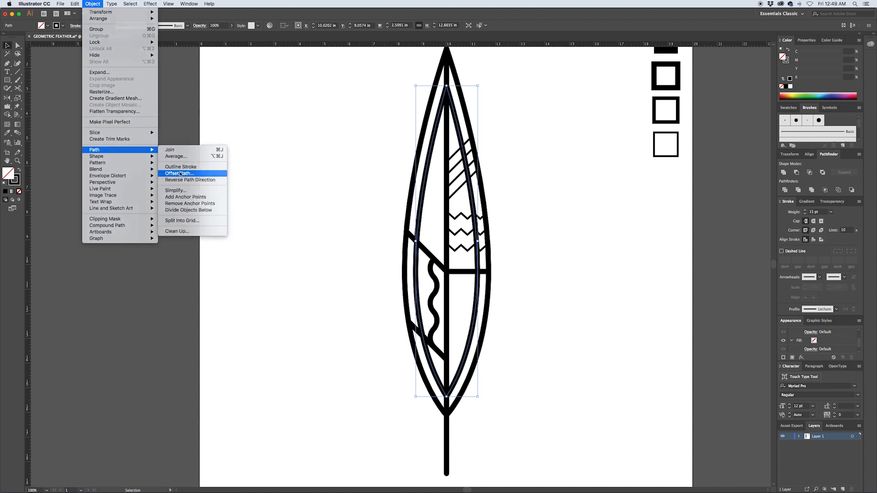
click(179, 173)
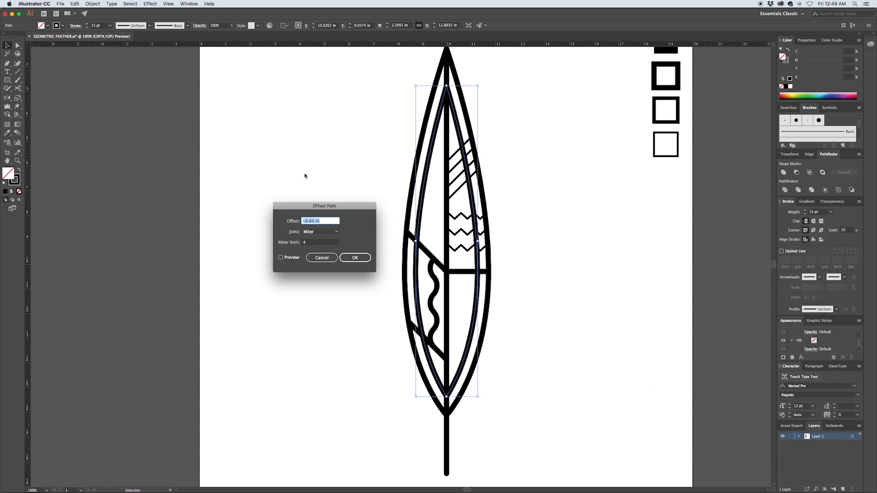
mouse_move(308, 176)
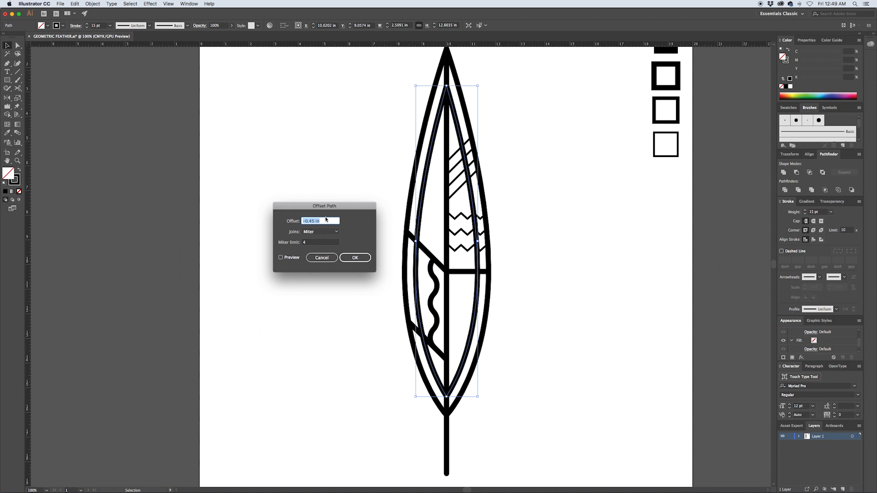
click(281, 258)
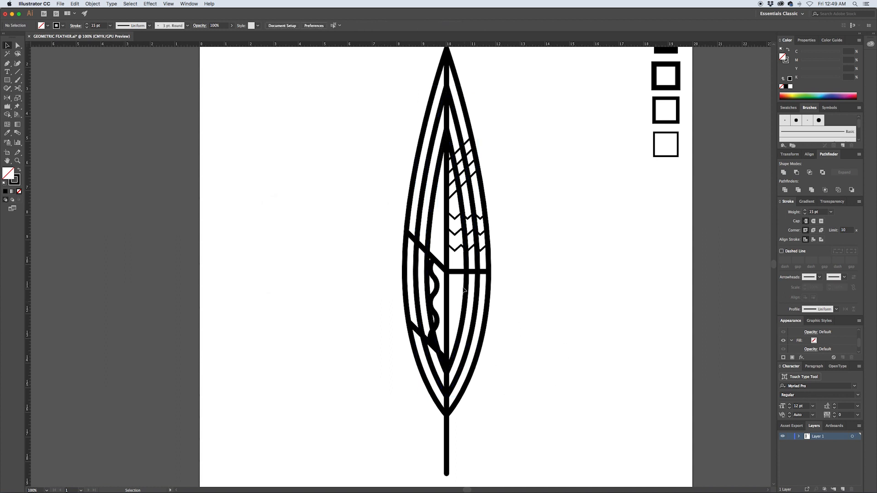
mouse_move(478, 273)
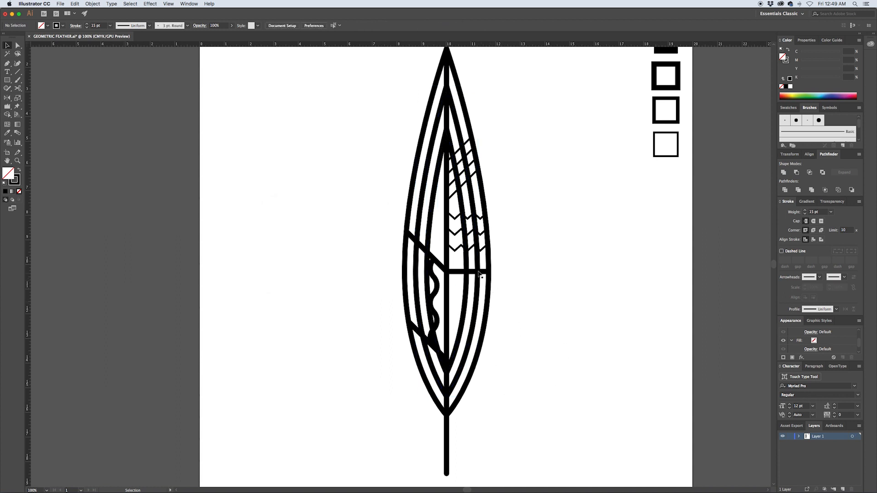
mouse_move(464, 384)
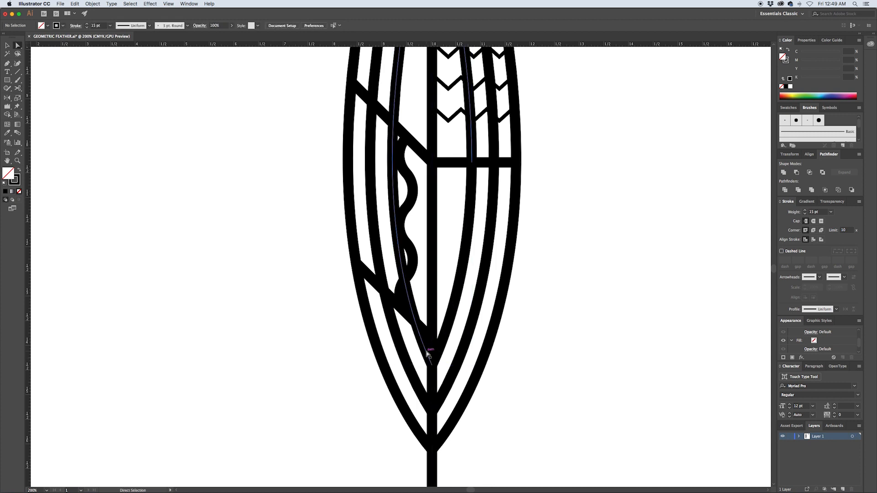
Select the innermost outline segment in the lower-left section for deletion.
click(430, 362)
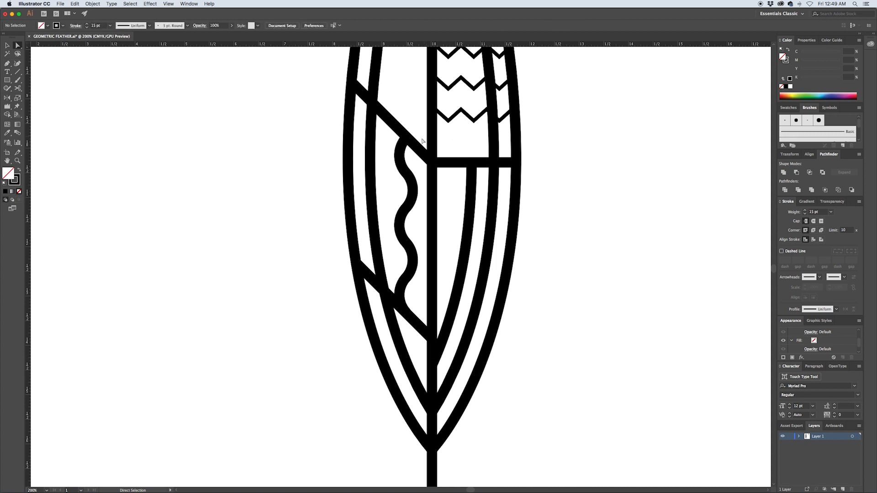
mouse_move(427, 371)
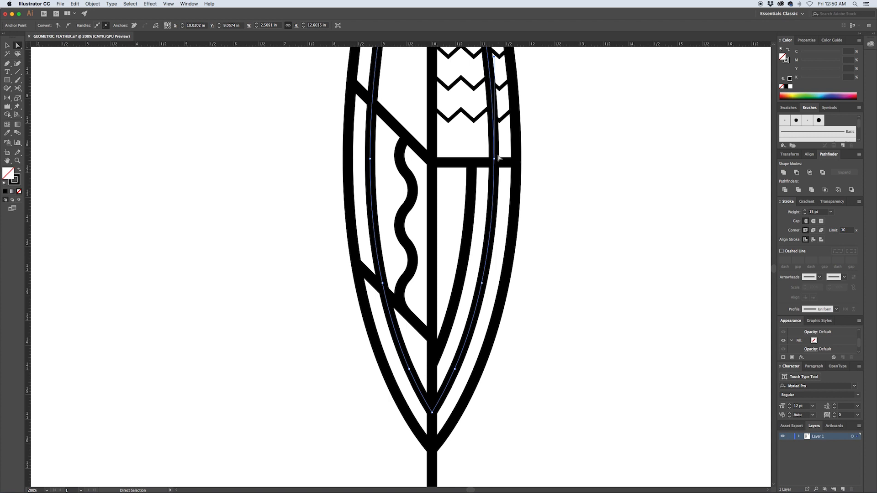
mouse_move(495, 149)
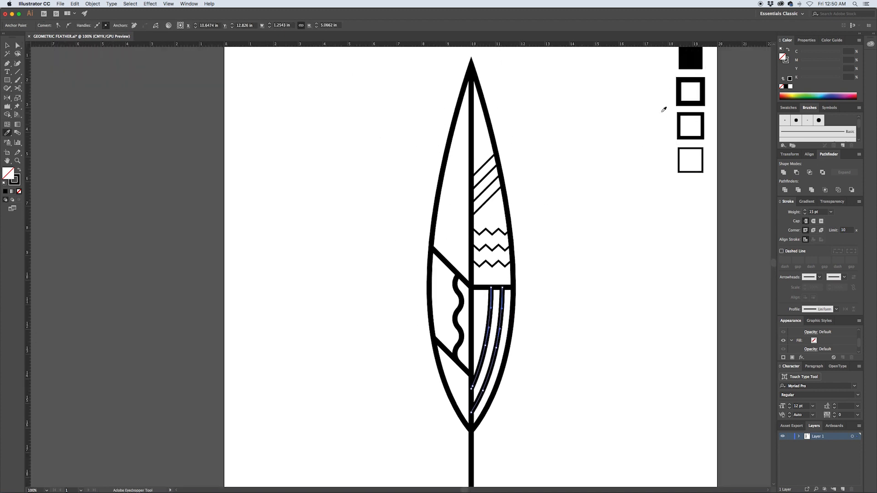
Place a small solid black dot in the band below the zigzag lines.
click(817, 212)
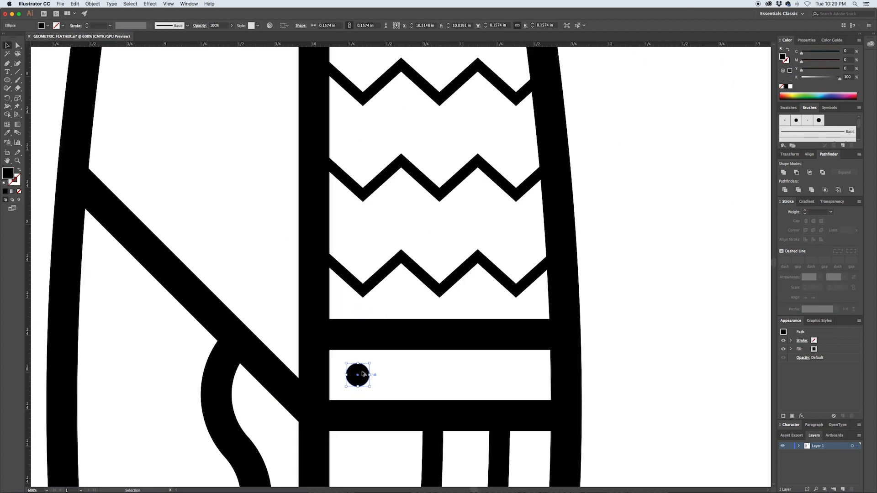
drag(358, 374, 399, 374)
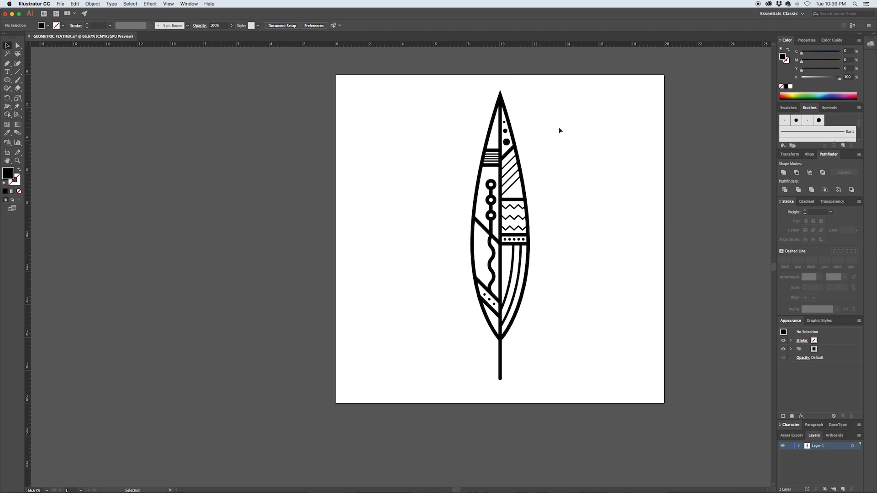
mouse_move(523, 194)
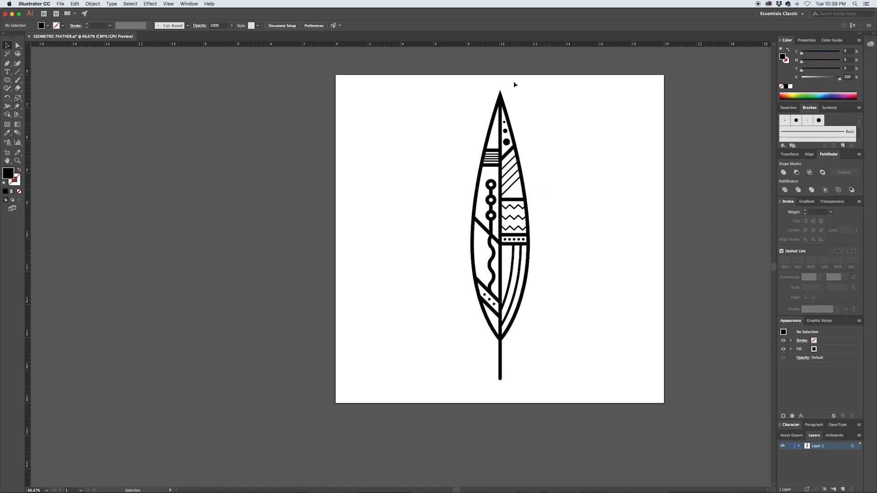
mouse_move(581, 279)
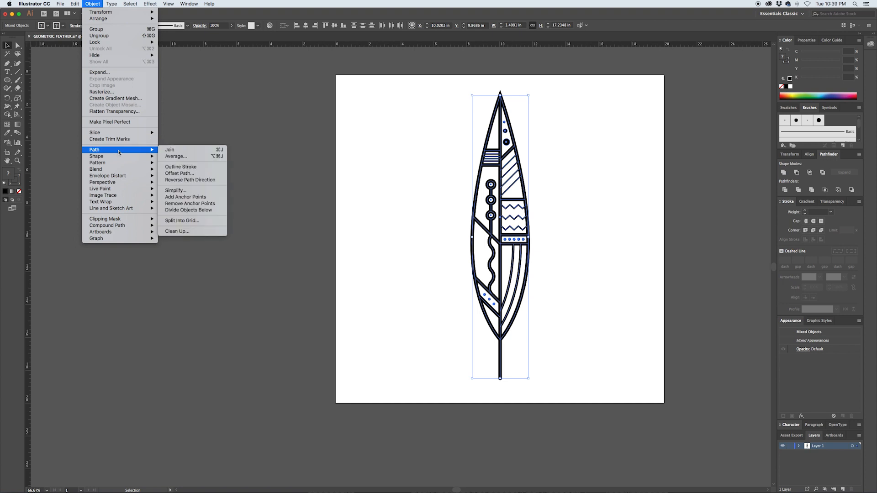
Convert all feather strokes to filled shapes with Outline Stroke and verify them in Outline view.
click(181, 166)
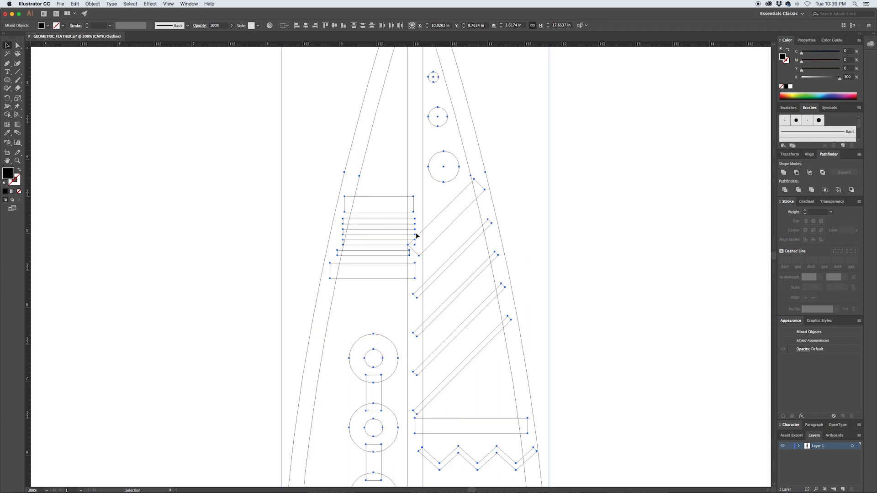
click(402, 233)
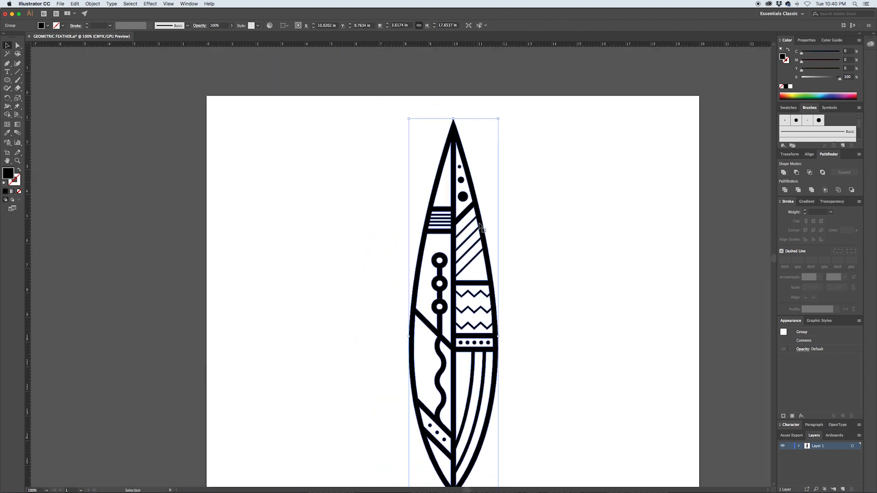
scroll(down, 3)
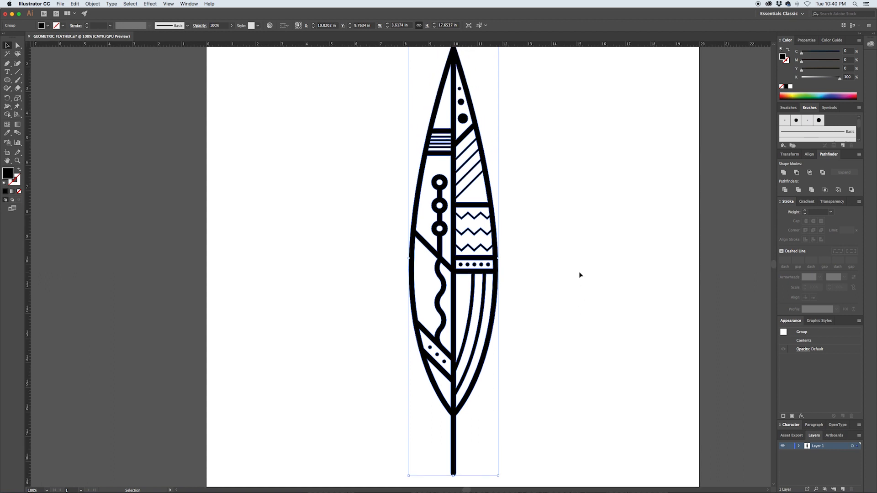
key(cmd+y)
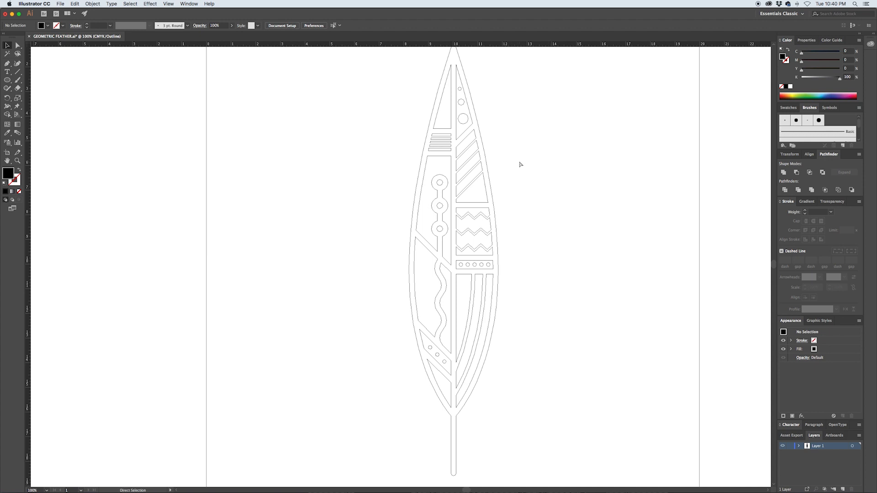
key(cmd+y)
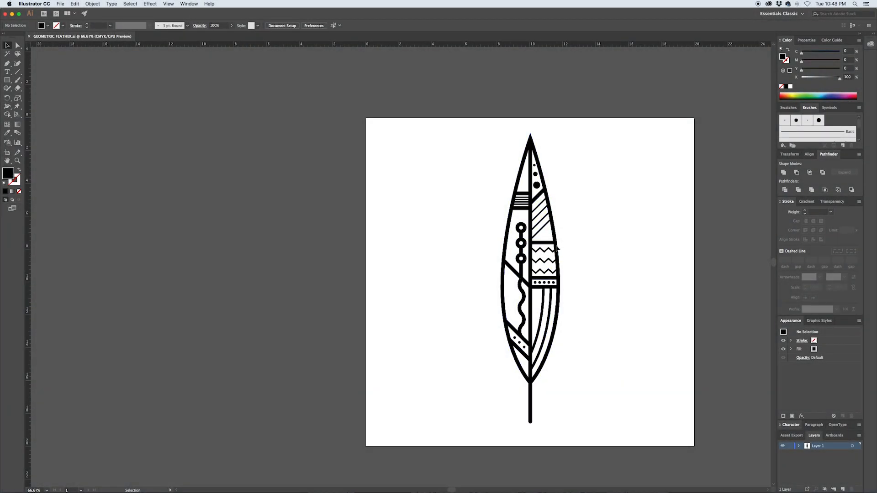
mouse_move(574, 276)
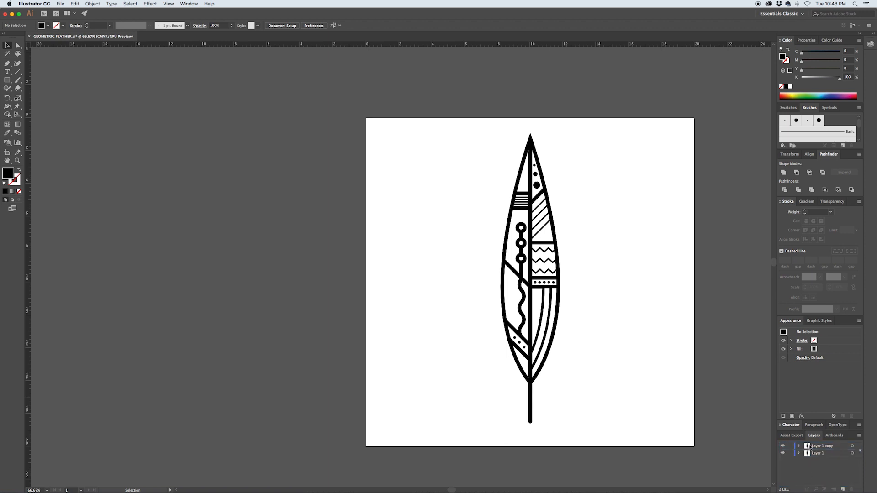
mouse_move(783, 447)
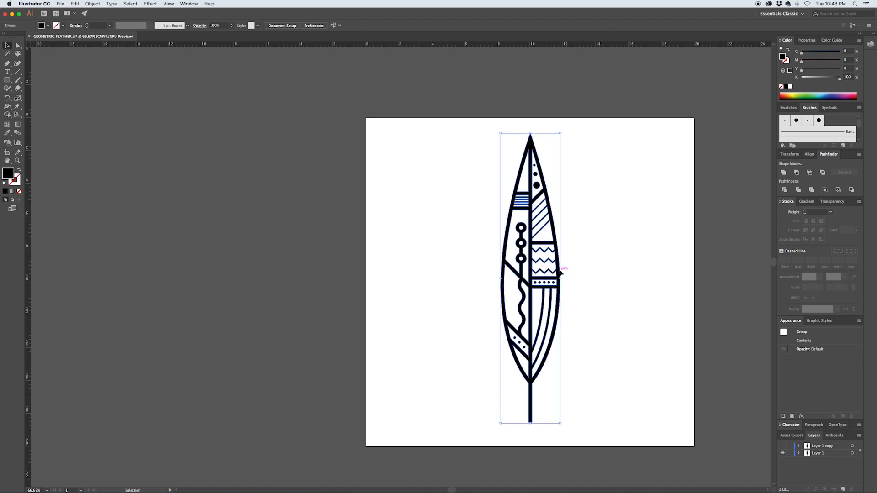
Merge the feather artwork into one compound path and hide the solid silhouette layer.
click(93, 4)
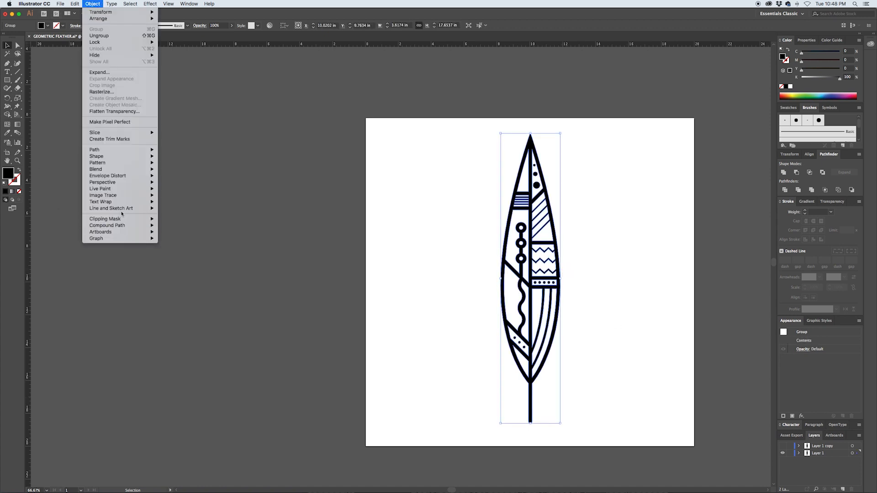
mouse_move(107, 225)
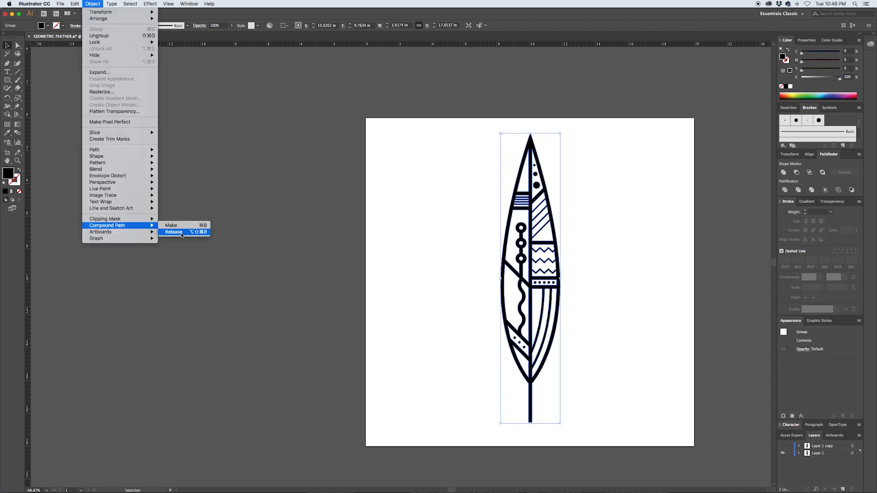
click(171, 225)
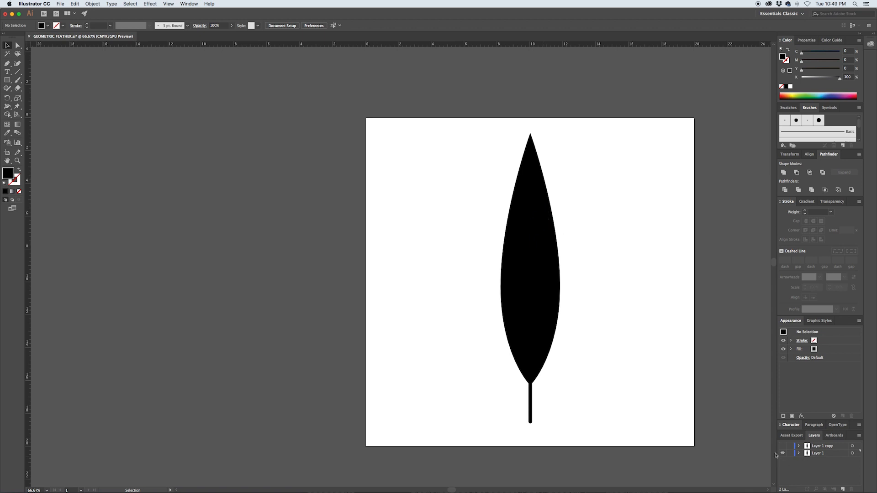
click(783, 453)
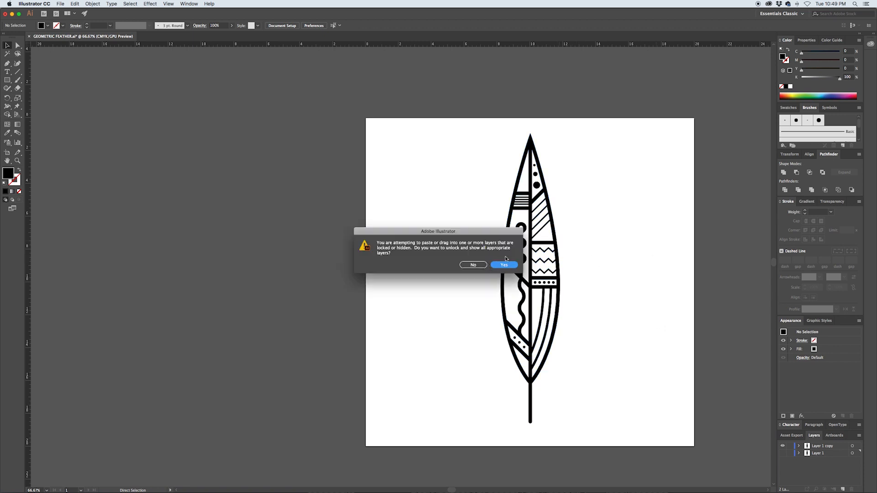
Allow layers to unlock for pasting, then fill the diagonal stripes with brown.
click(503, 265)
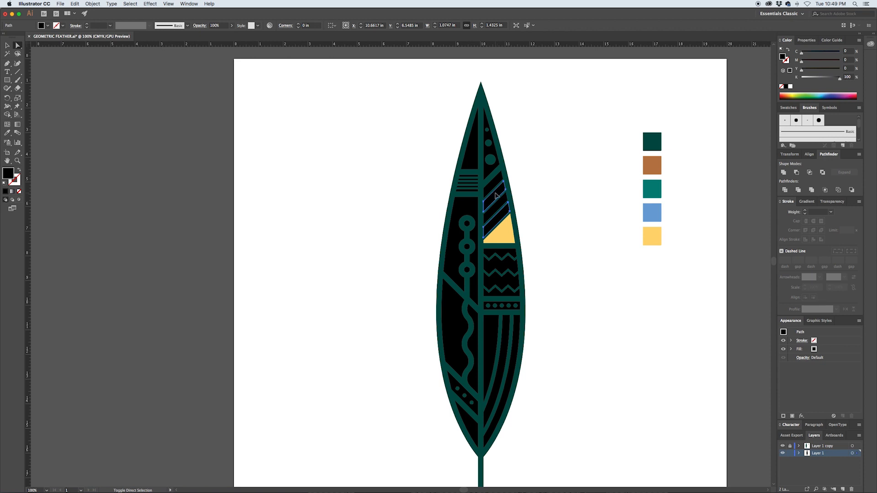
click(651, 165)
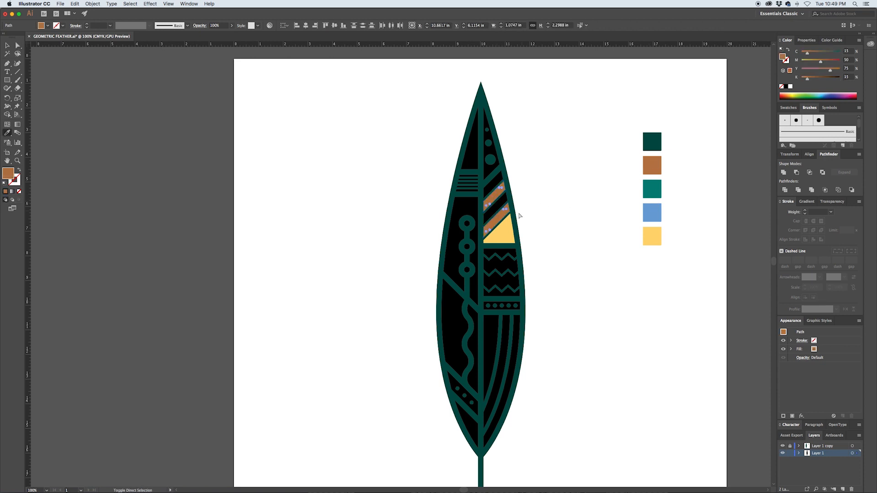